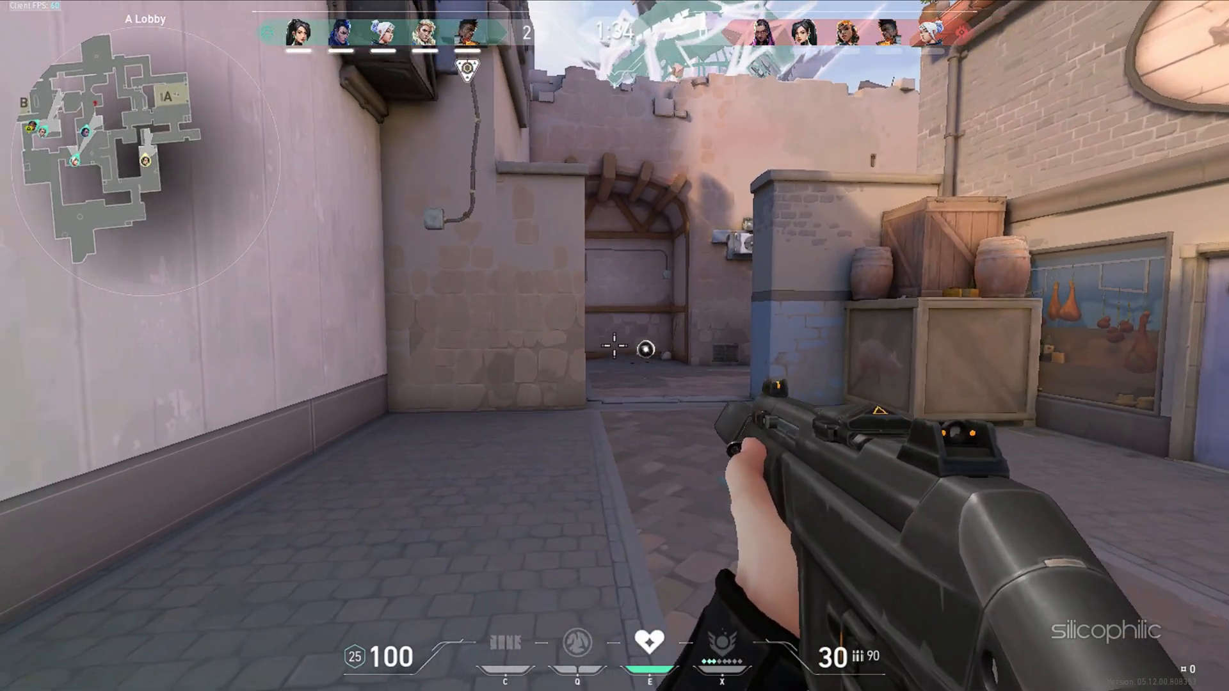
Step: Launch Task Manager from the Start button's right-click Quick Link menu
left_click(751, 304)
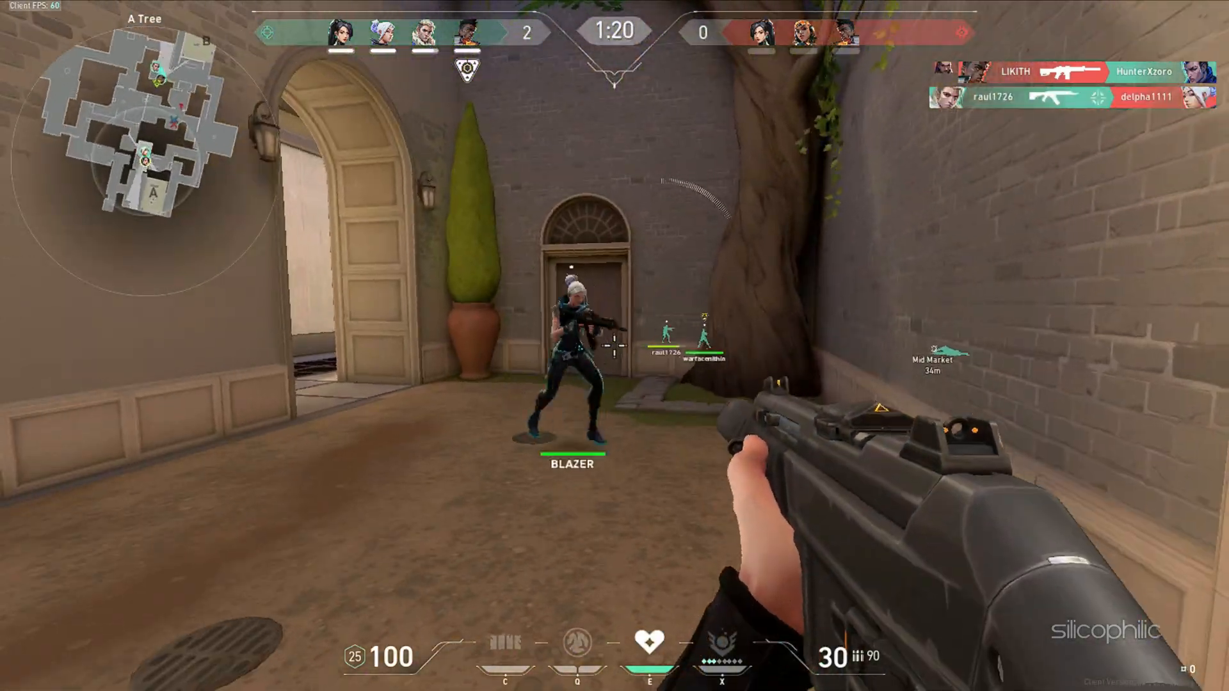
mouse_move(622, 345)
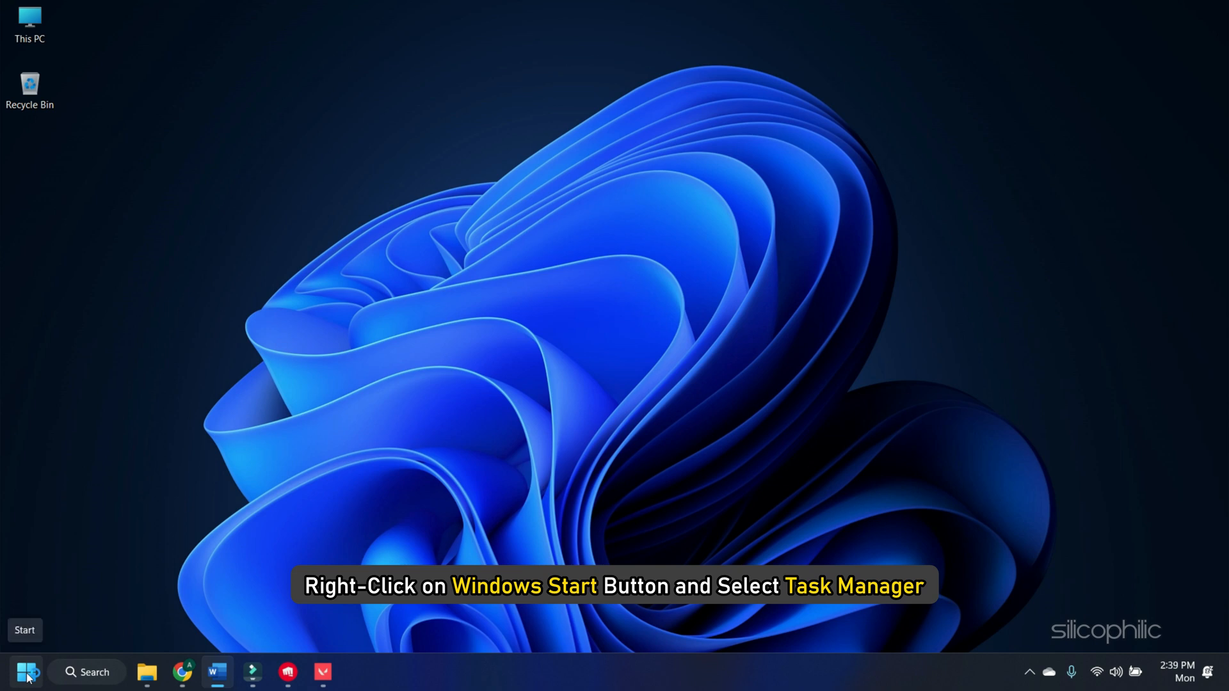
right_click(29, 674)
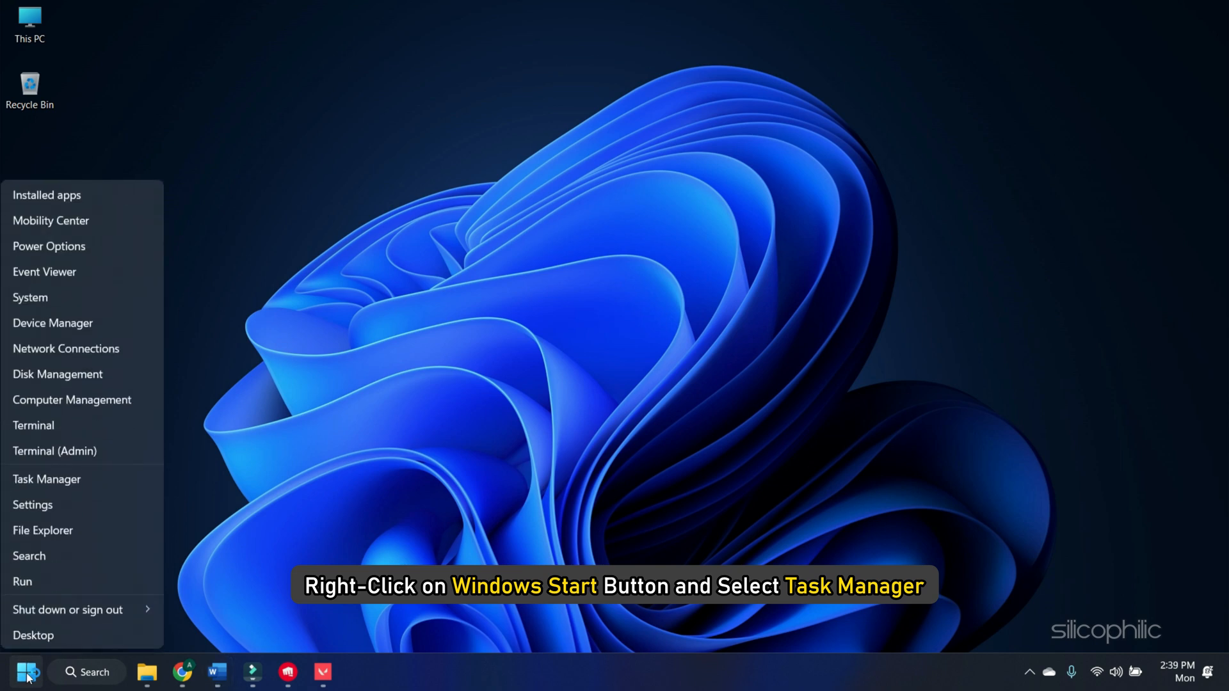
left_click(46, 478)
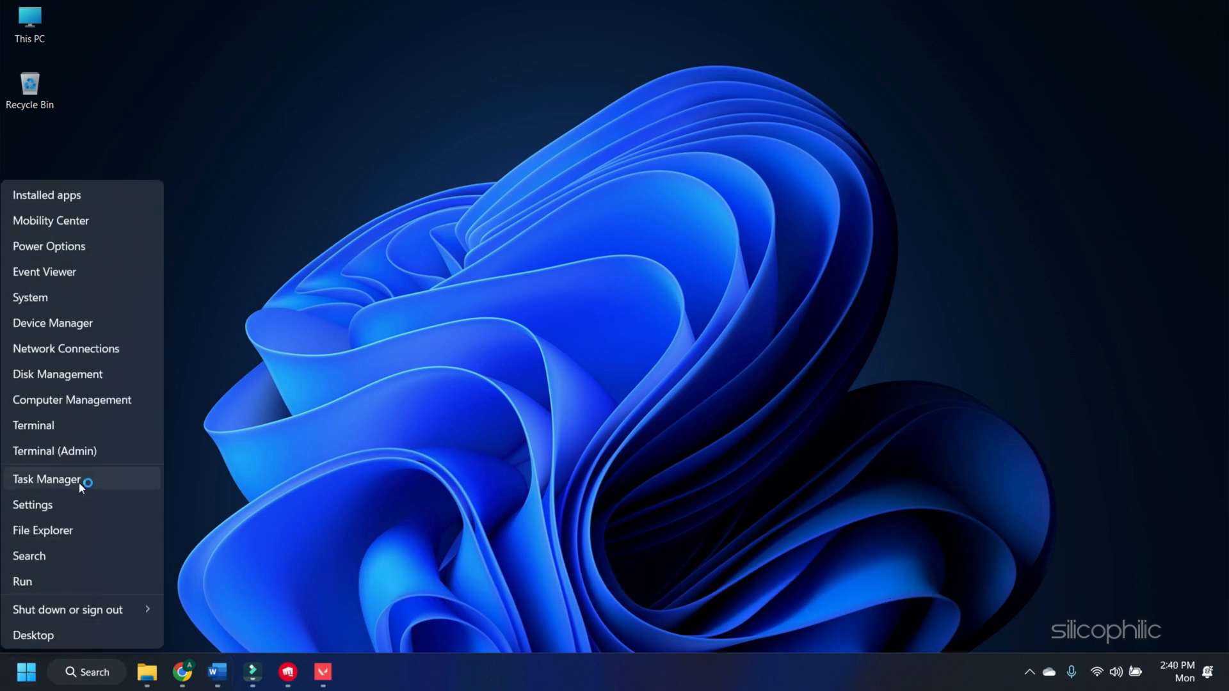
left_click(46, 478)
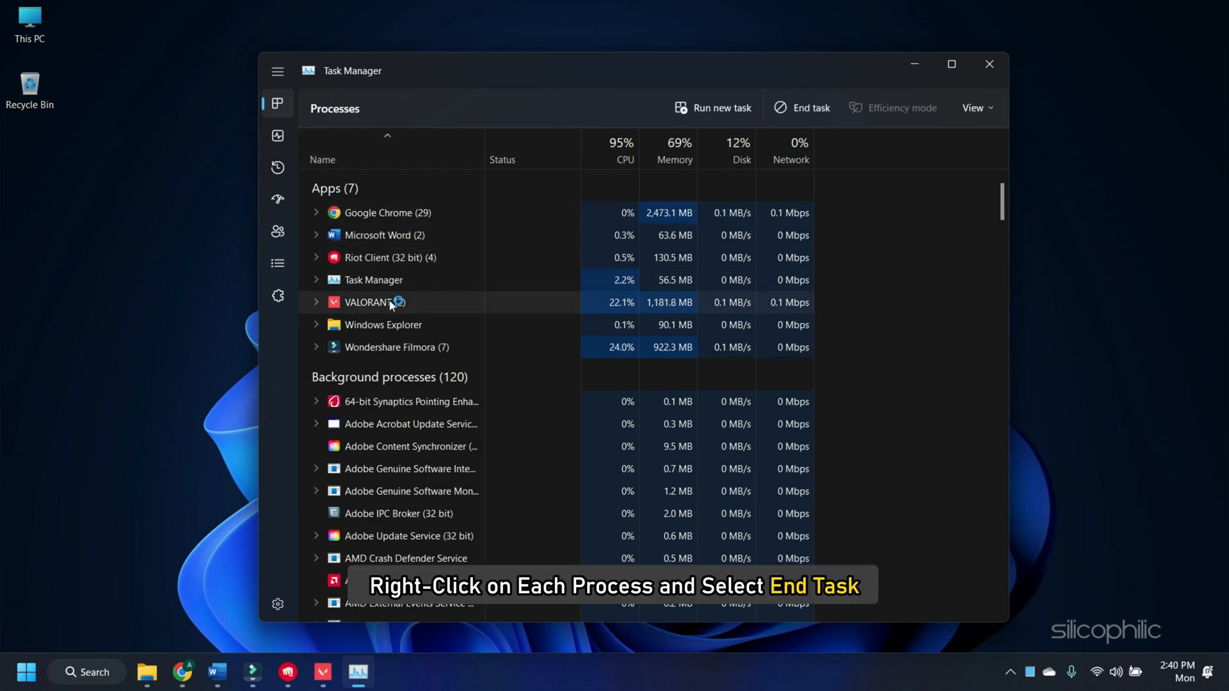
Step: End the VALORANT and Riot Client processes, then close Task Manager
right_click(367, 302)
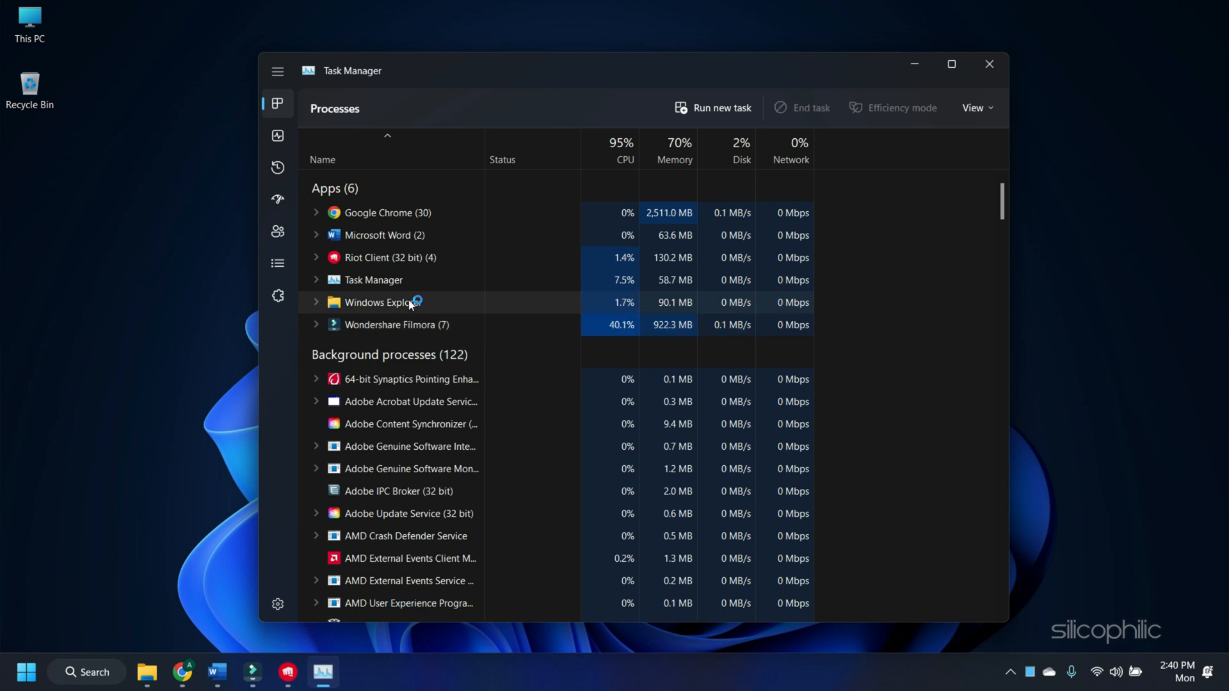
right_click(383, 258)
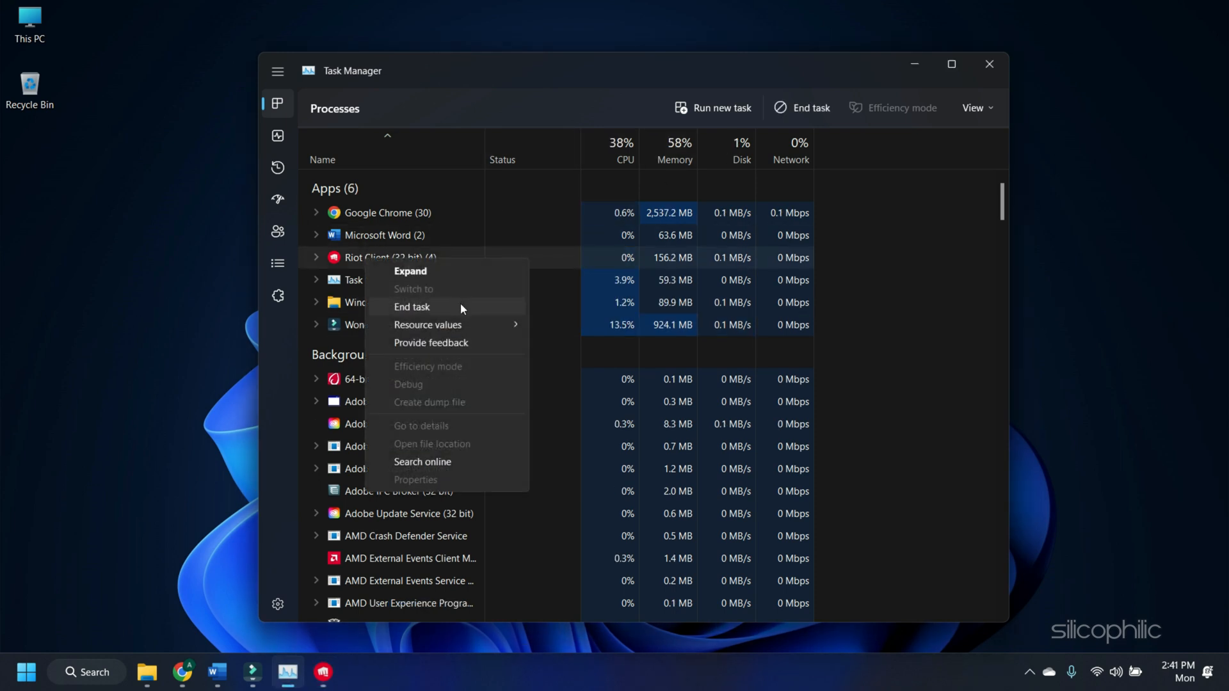
left_click(412, 307)
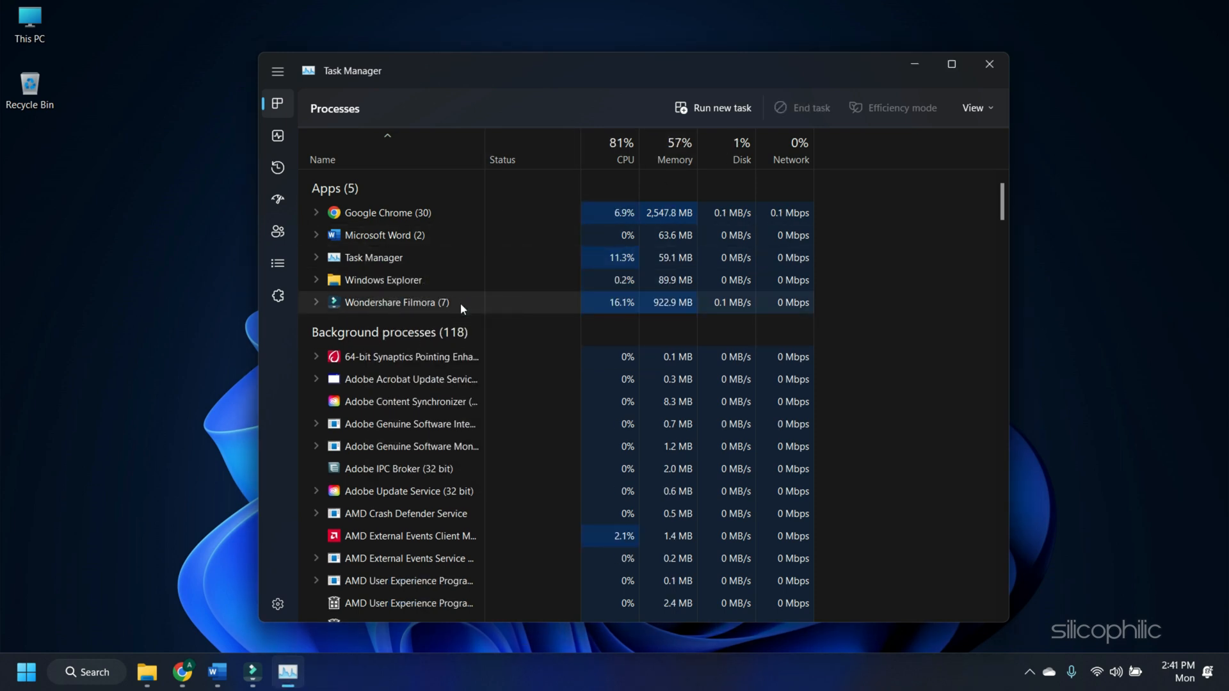
left_click(988, 64)
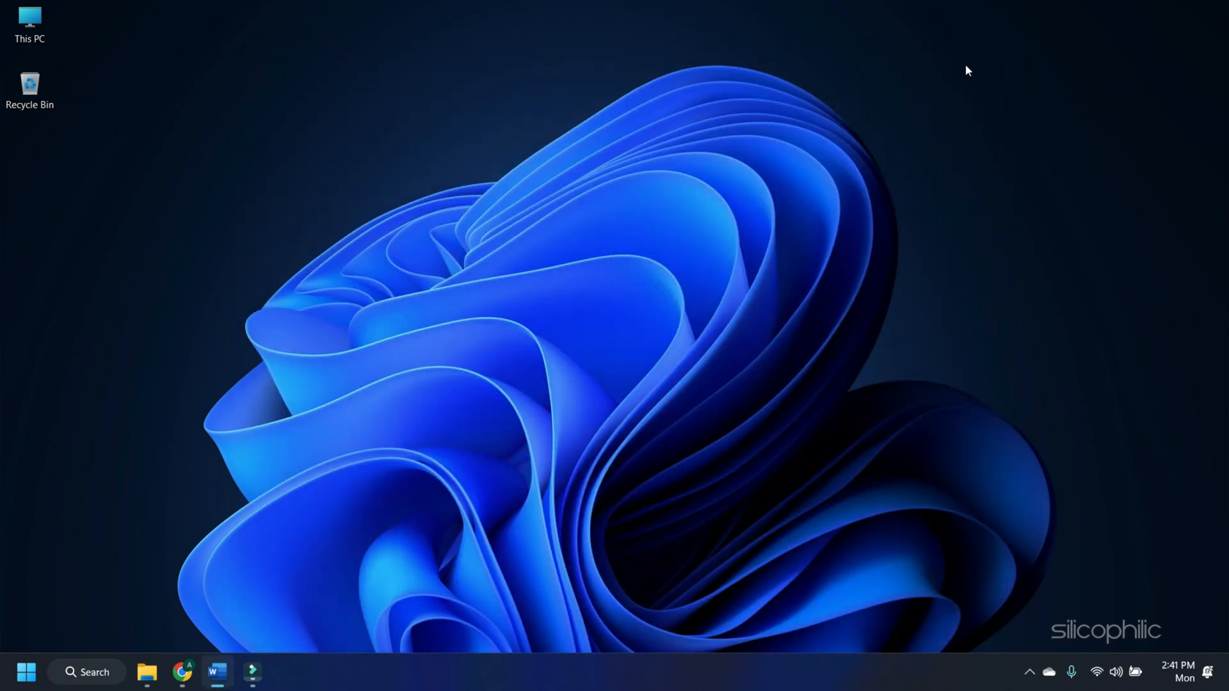
Step: Go via Win+I to System > Storage and view the Temporary files breakdown
key("Win+I")
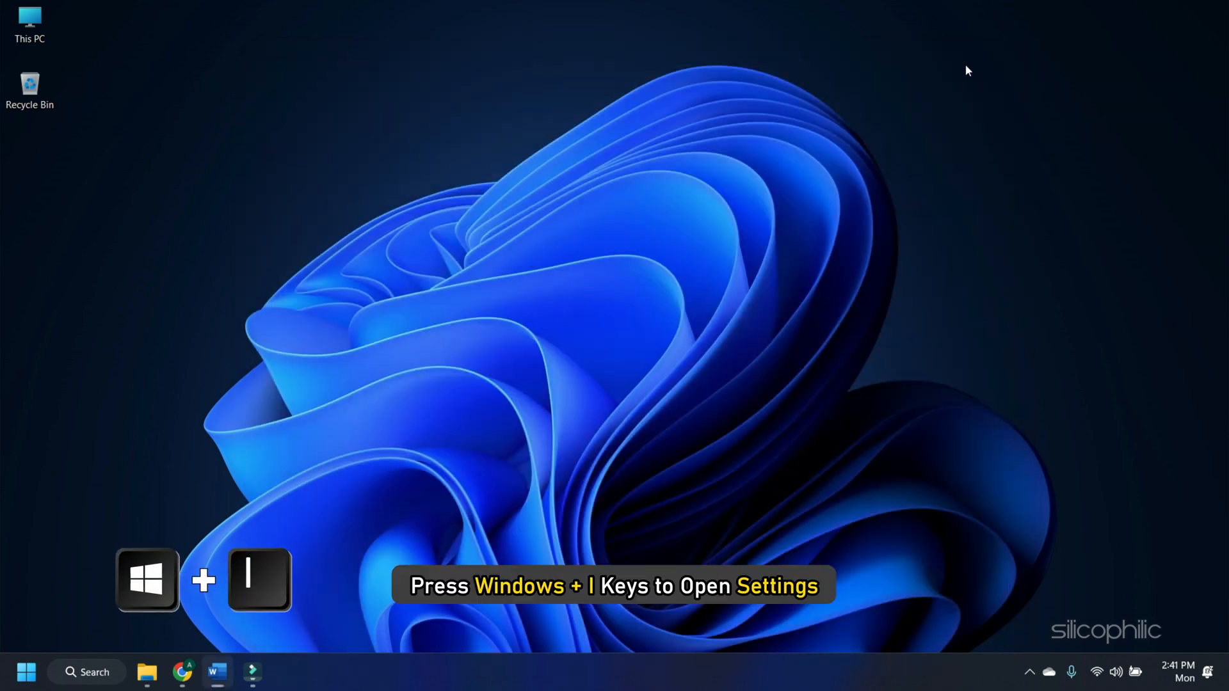
key("Win+i")
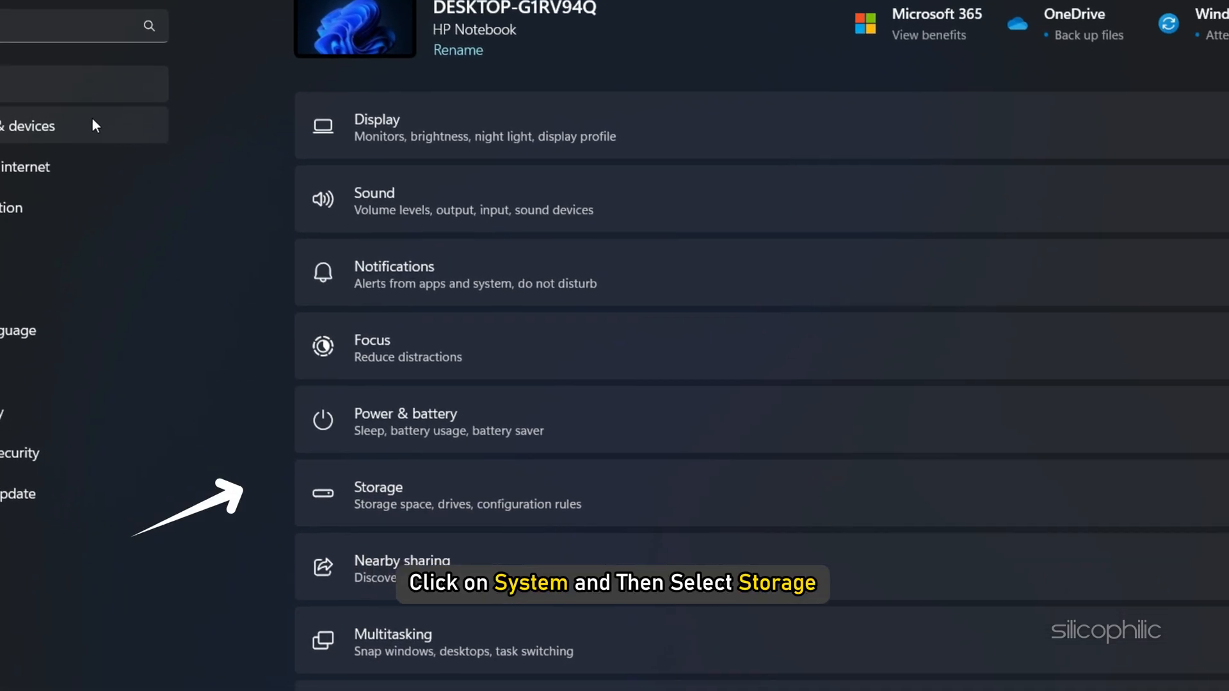
left_click(379, 494)
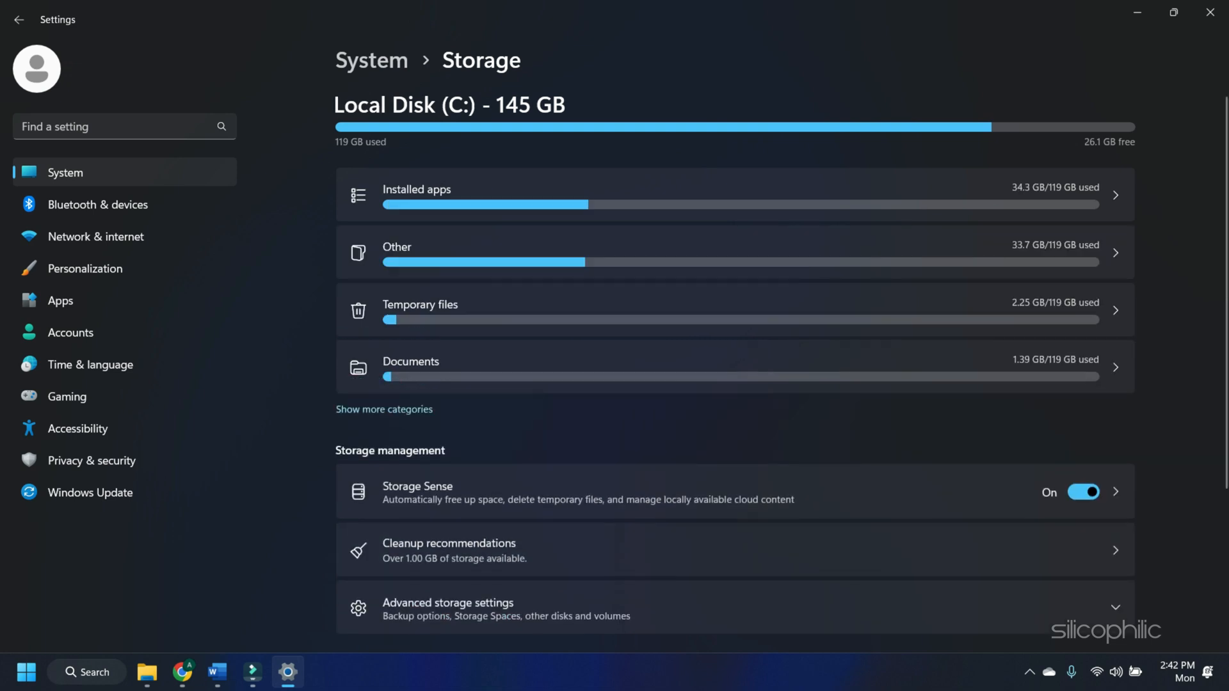
left_click(442, 318)
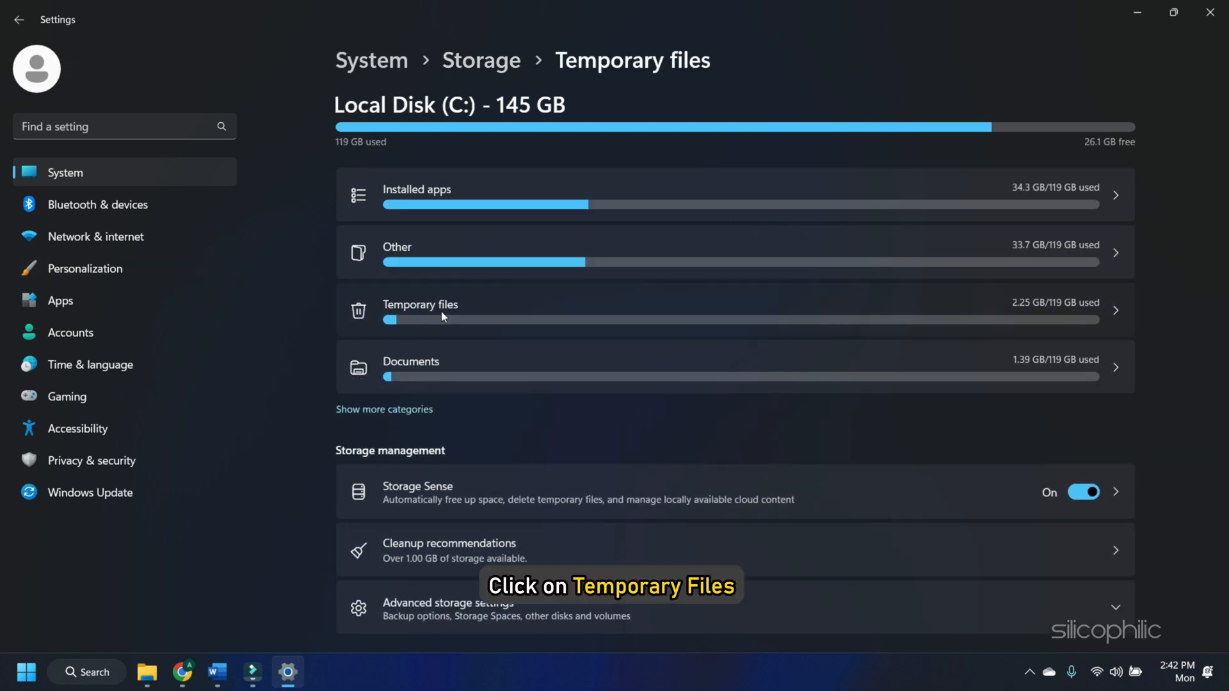
left_click(419, 309)
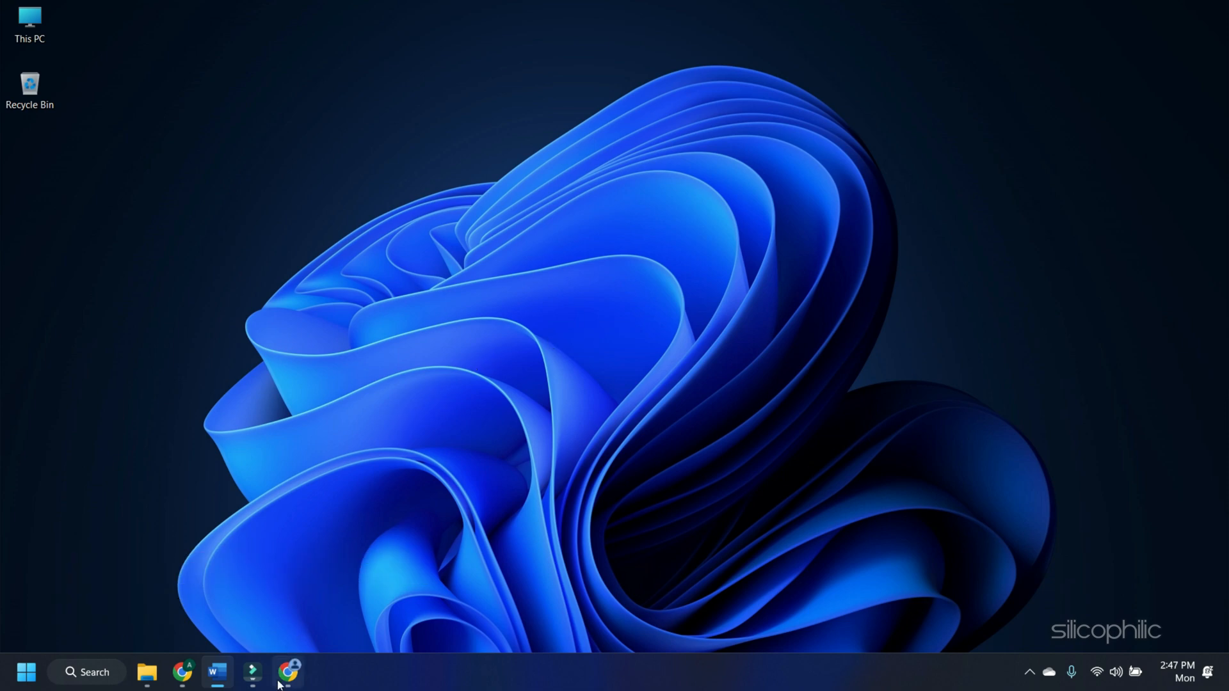
Step: View status.riotgames.com/valorant in Chrome and read the Europe Current Messages panel
left_click(287, 671)
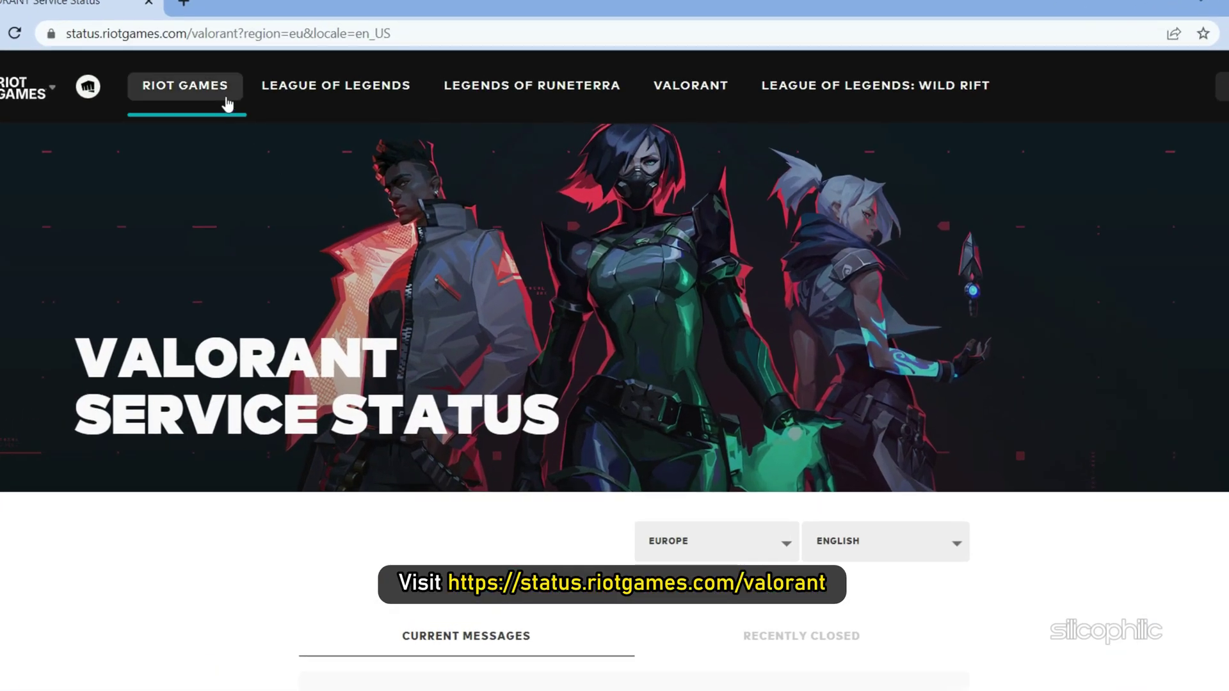
left_click(224, 33)
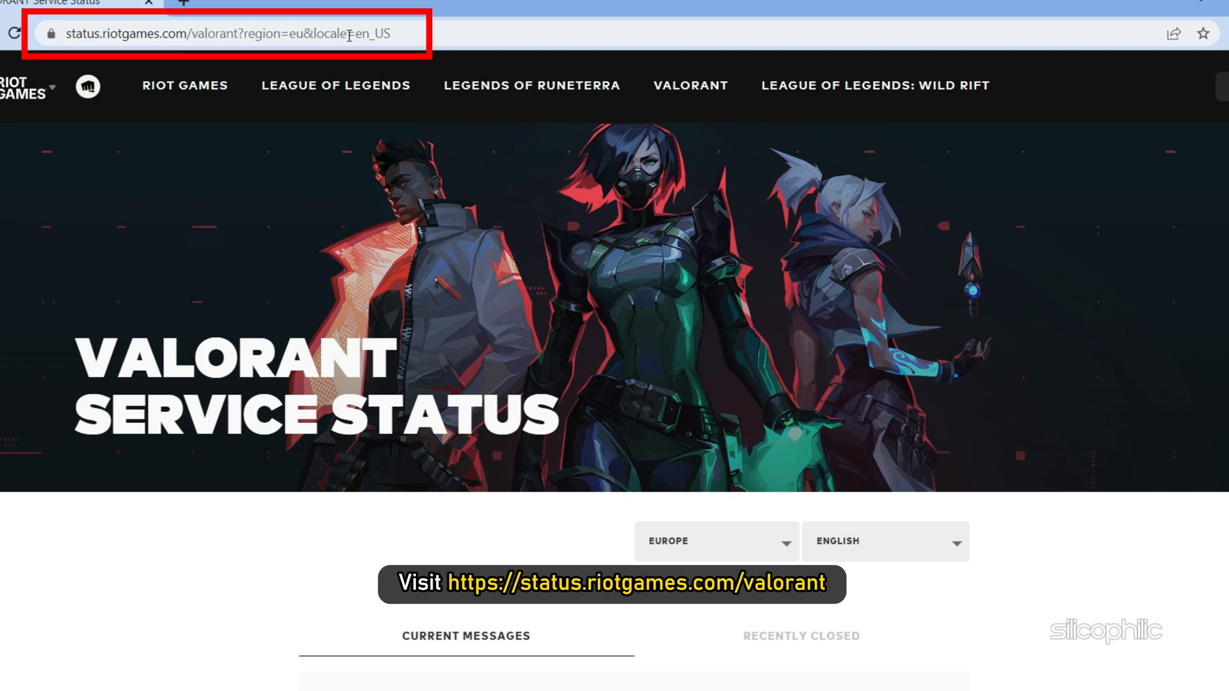
scroll("down", 3)
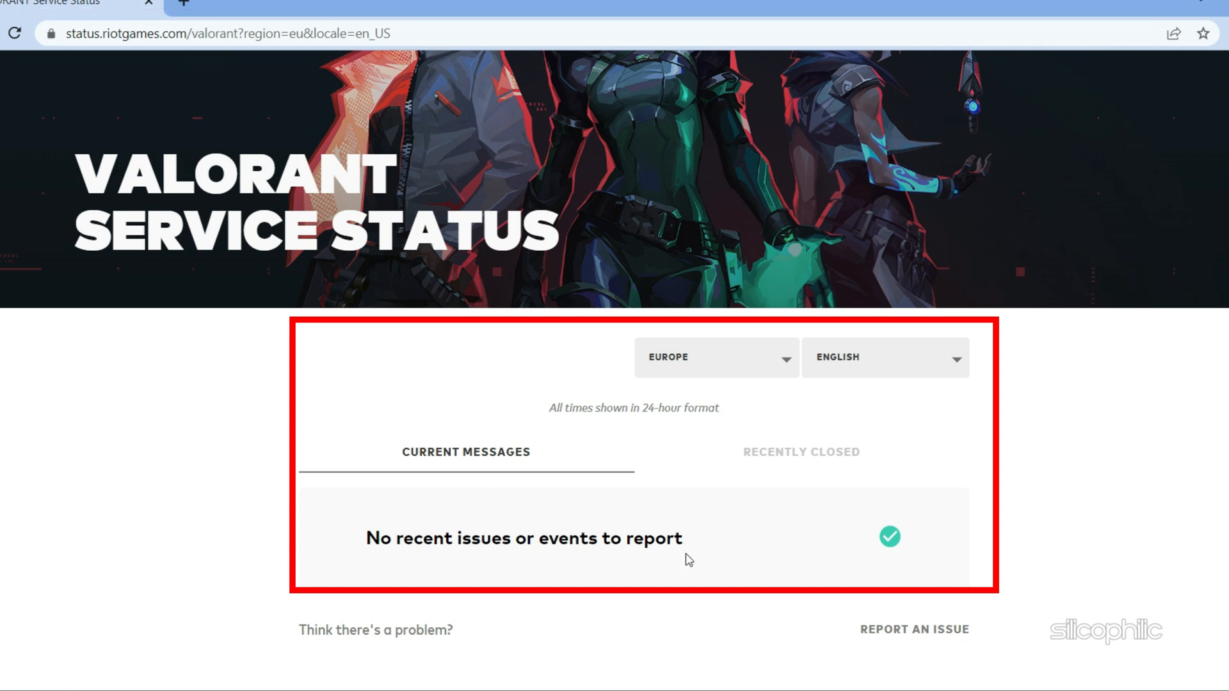
mouse_move(335, 579)
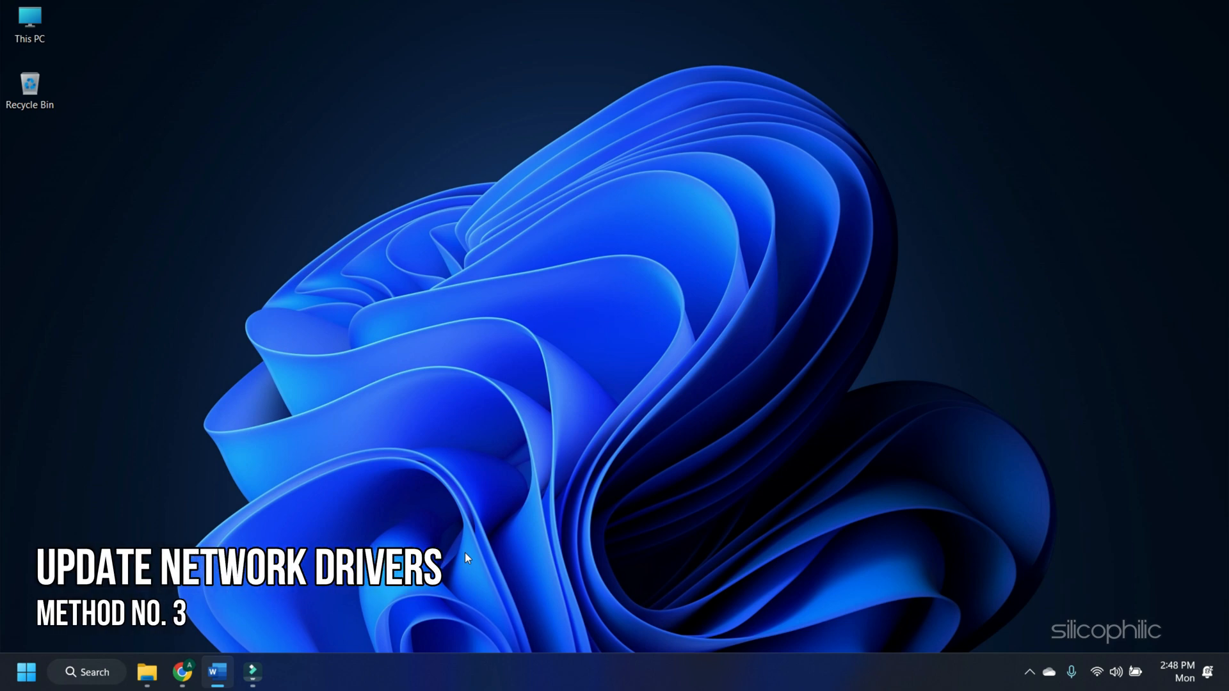
Step: Launch Device Manager from the Start button's right-click menu
right_click(24, 671)
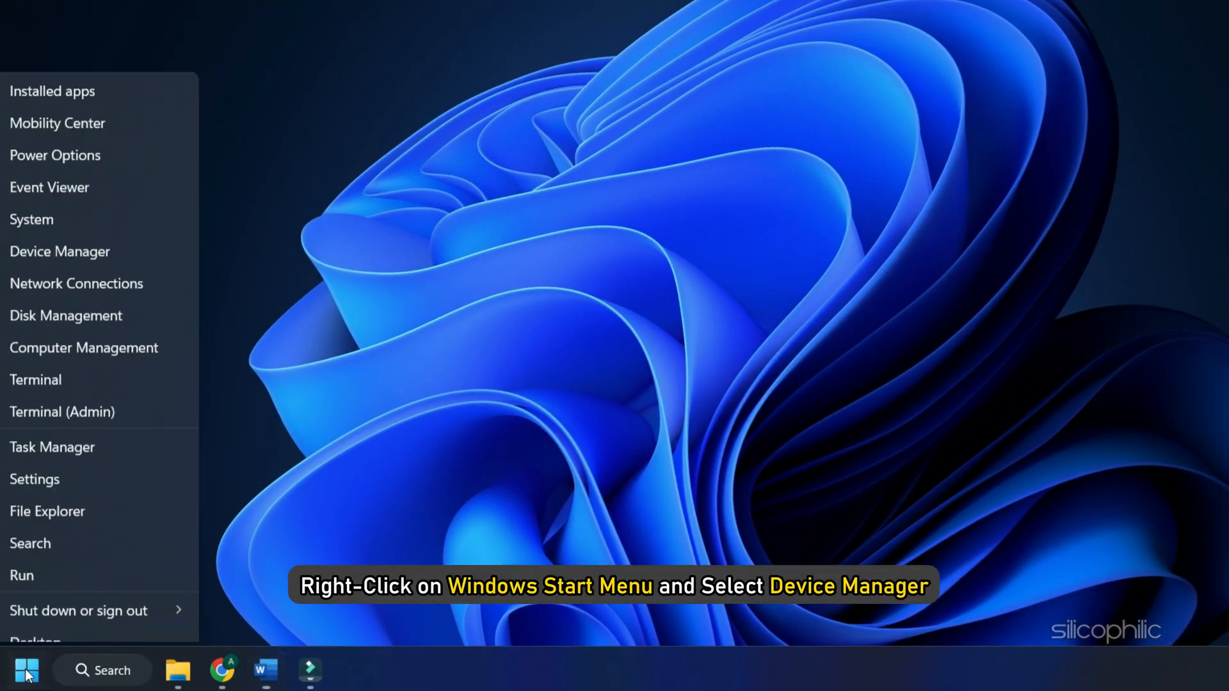
mouse_move(141, 232)
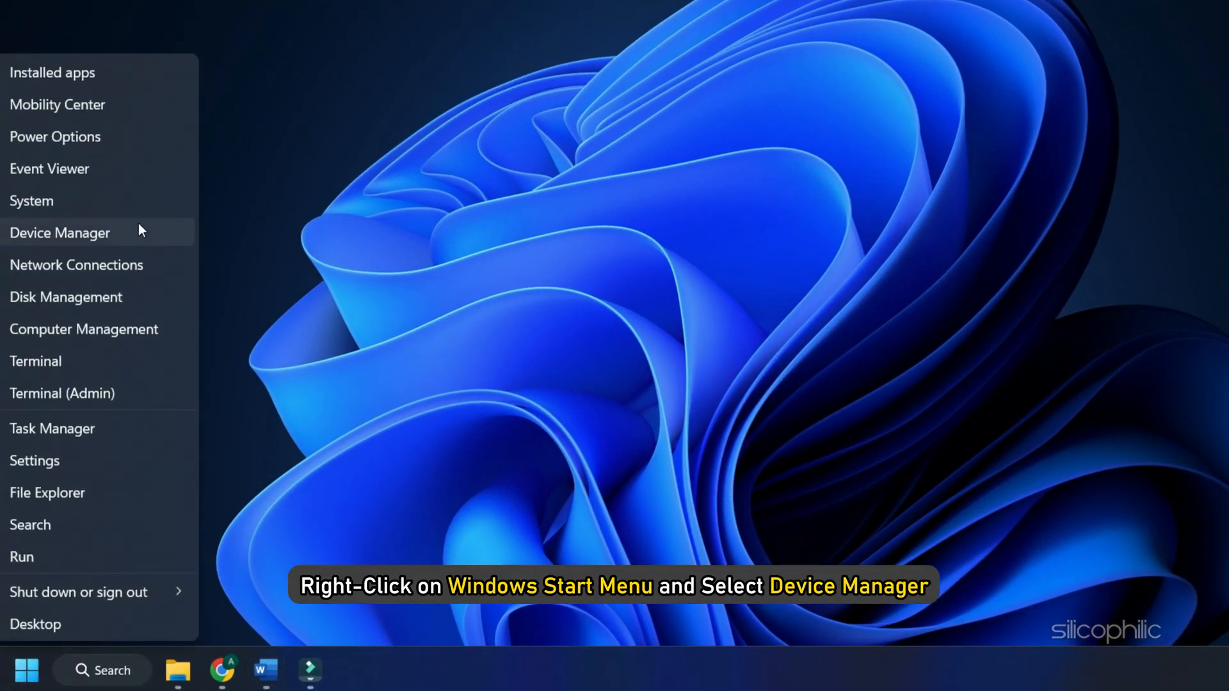
left_click(60, 233)
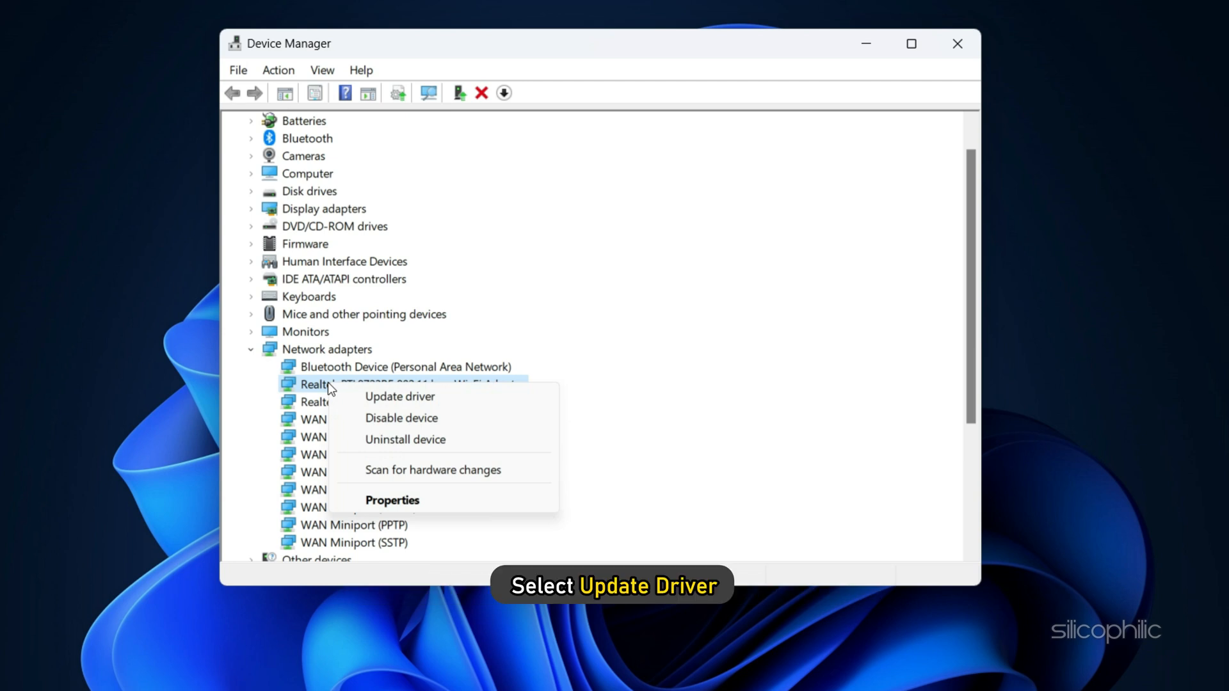
Step: Update the Realtek RTL8723BE Wi-Fi driver with an automatic search; best driver already installed
left_click(399, 397)
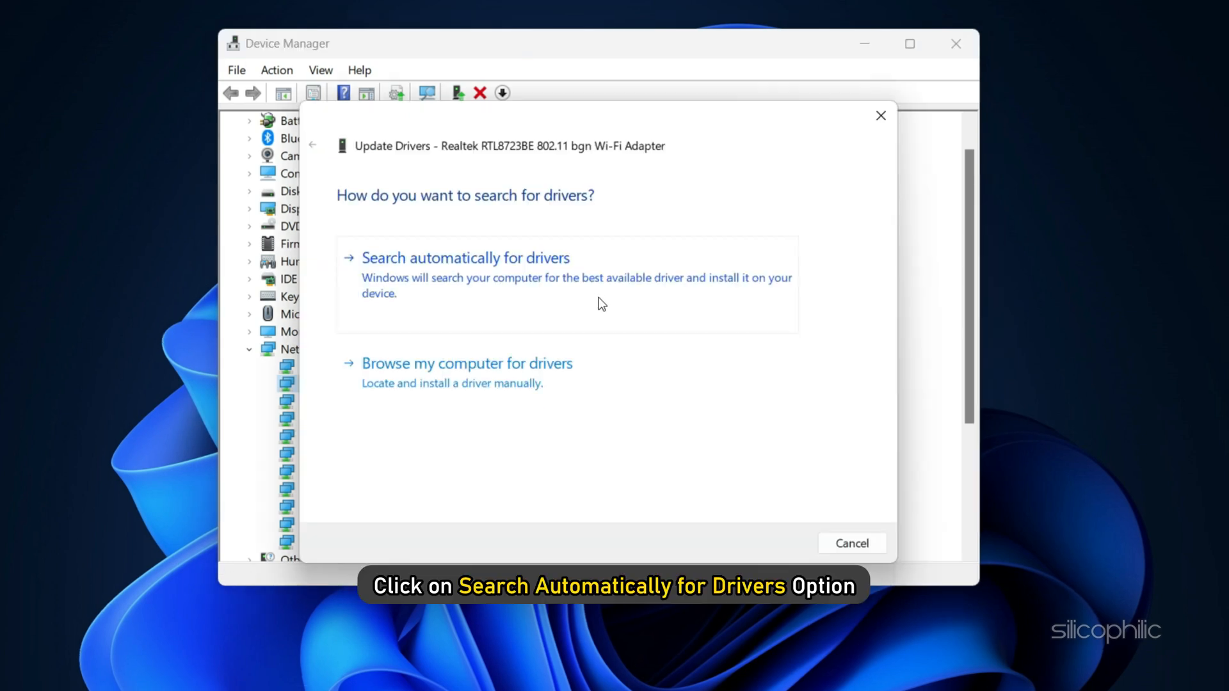
left_click(466, 259)
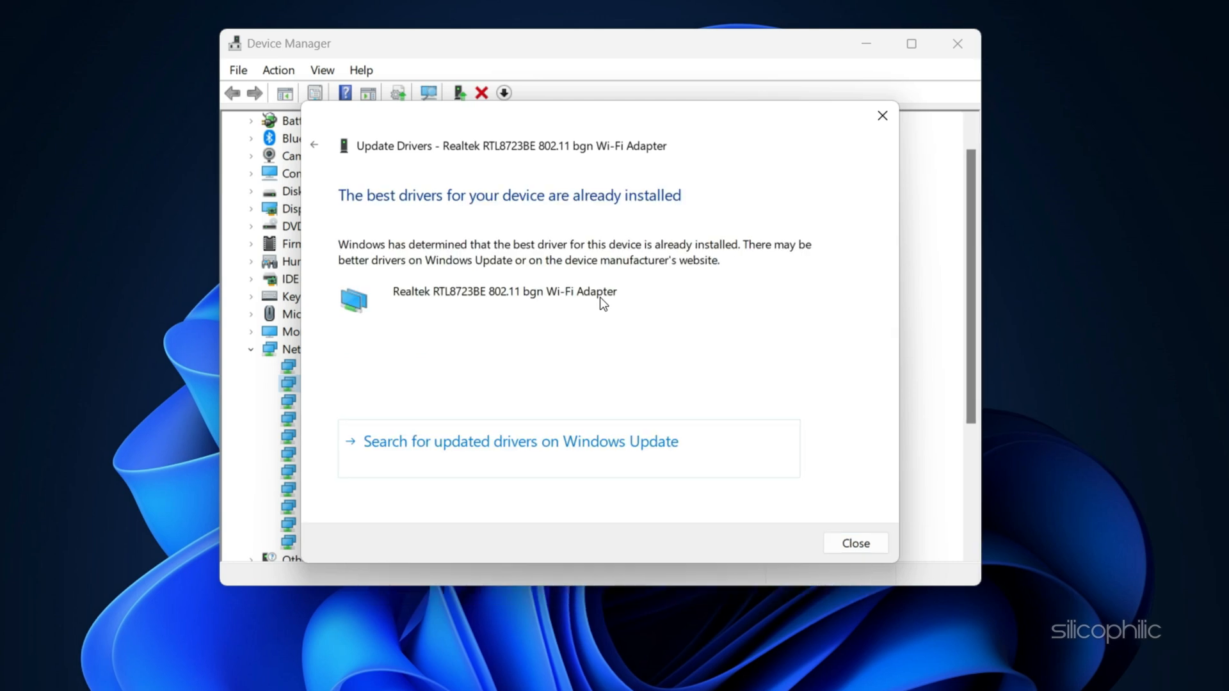
mouse_move(575, 312)
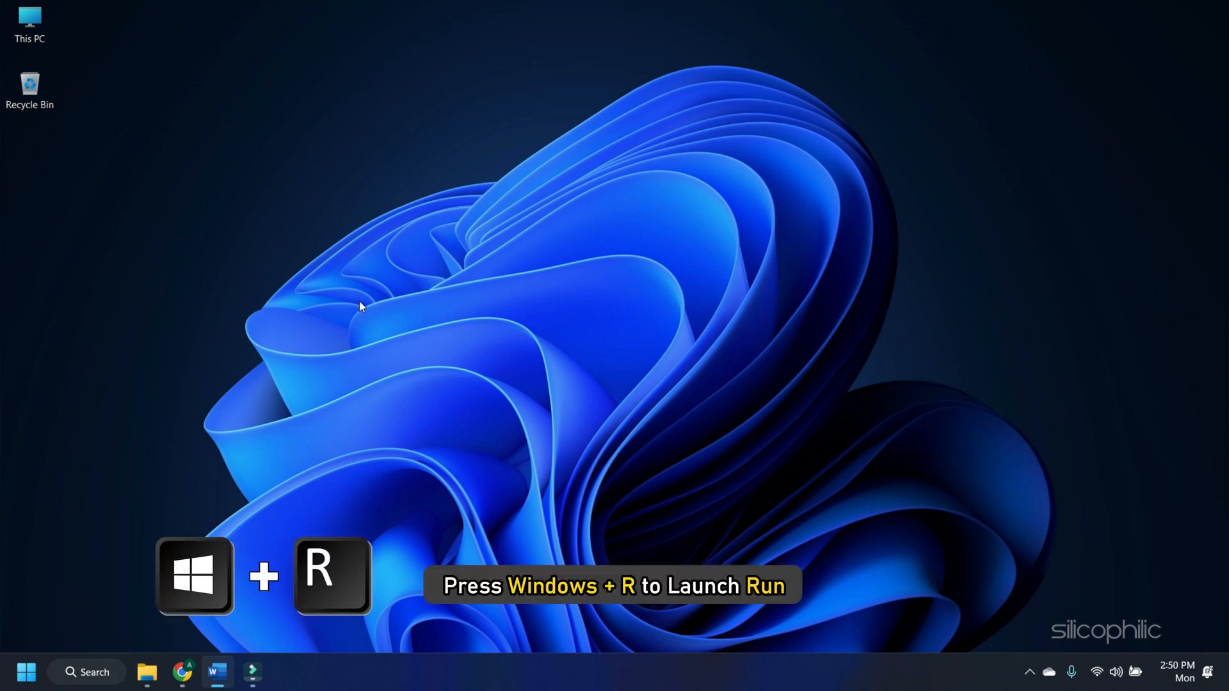
Step: Run ncpa.cpl from the Run box to list the Bluetooth, Ethernet and Wi-Fi connections
key("Win+r")
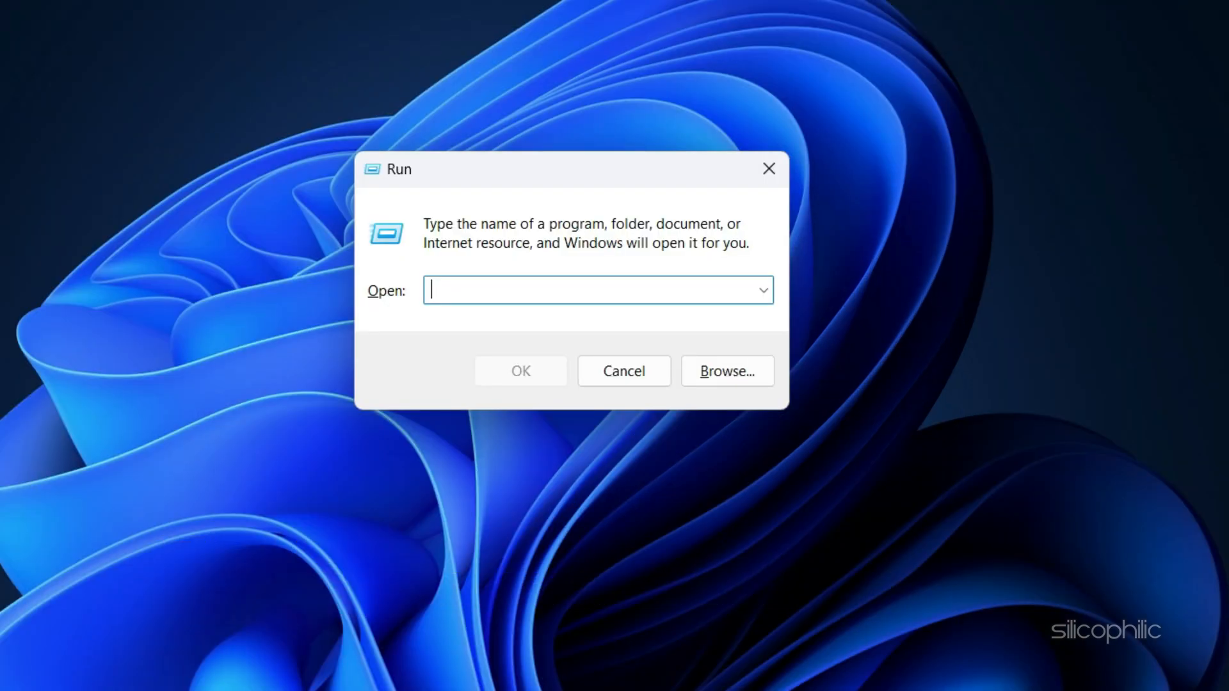
type("ncpa.cpl")
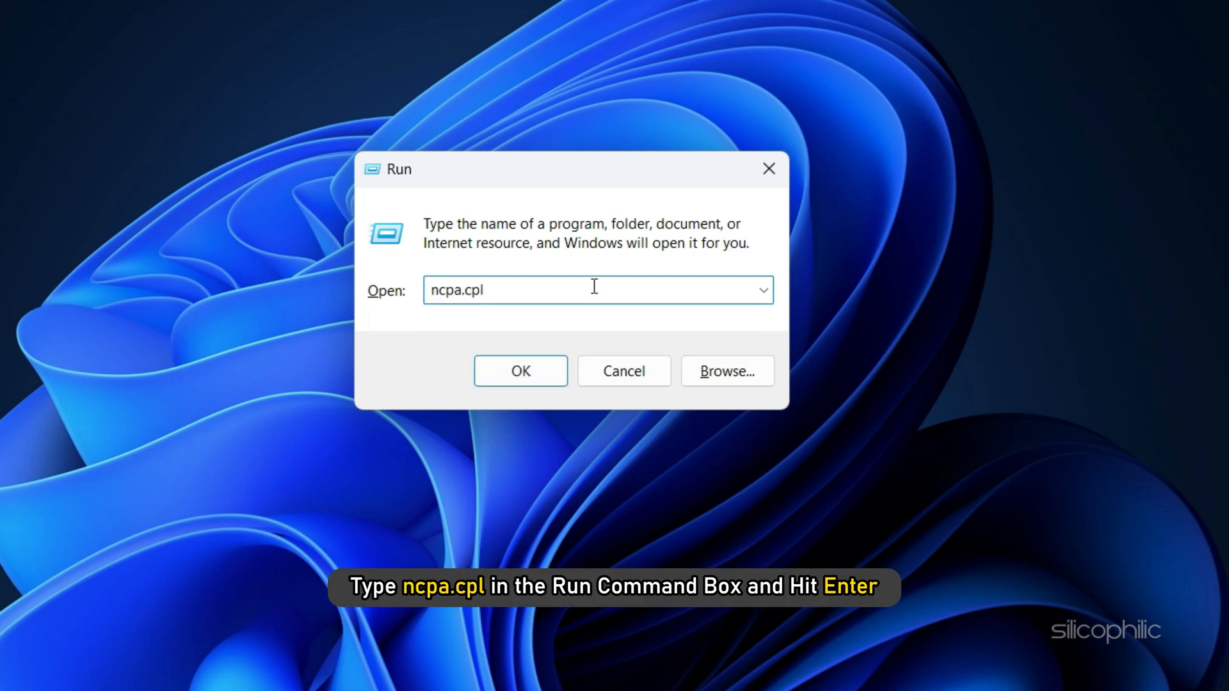
key("Enter")
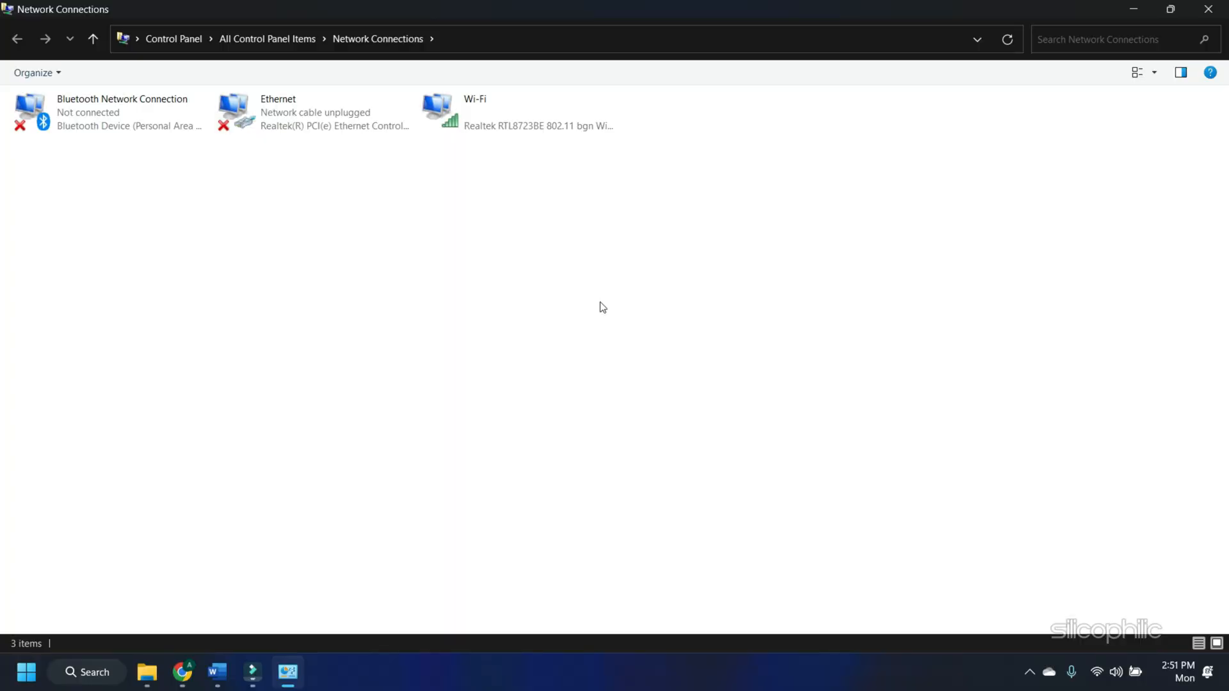
Step: Set the Wi-Fi adapter's IPv4 DNS servers to 8.8.8.8 and 8.8.4.4 and save
right_click(487, 122)
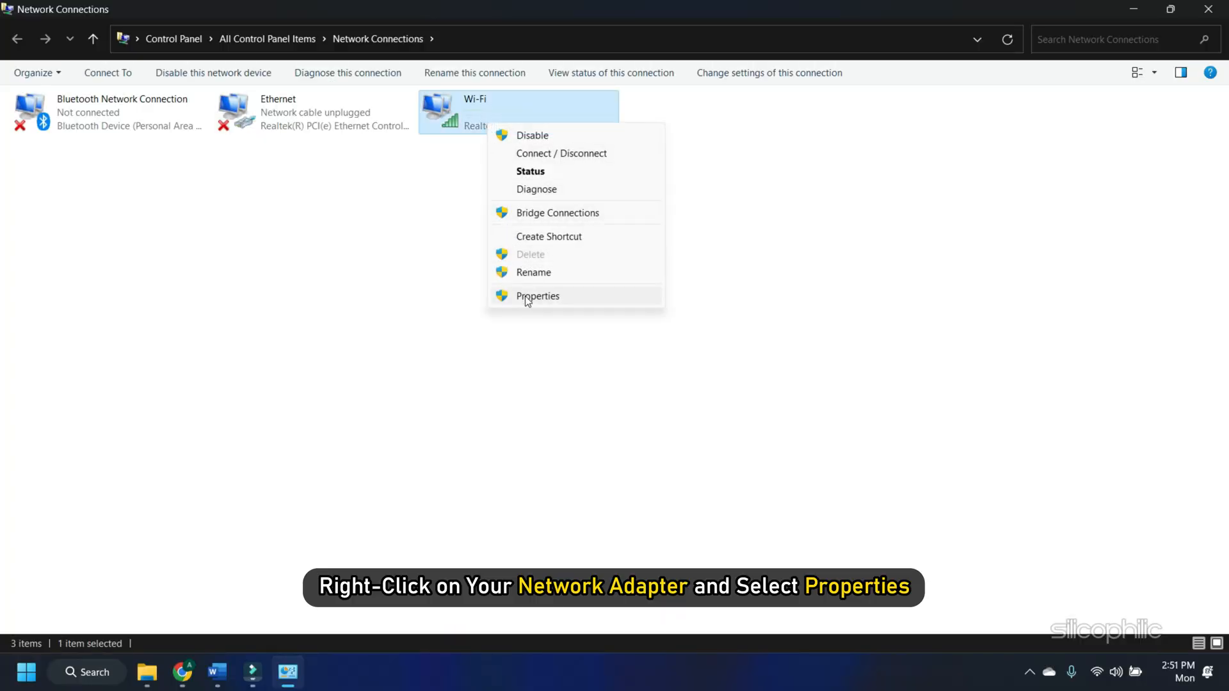
left_click(537, 295)
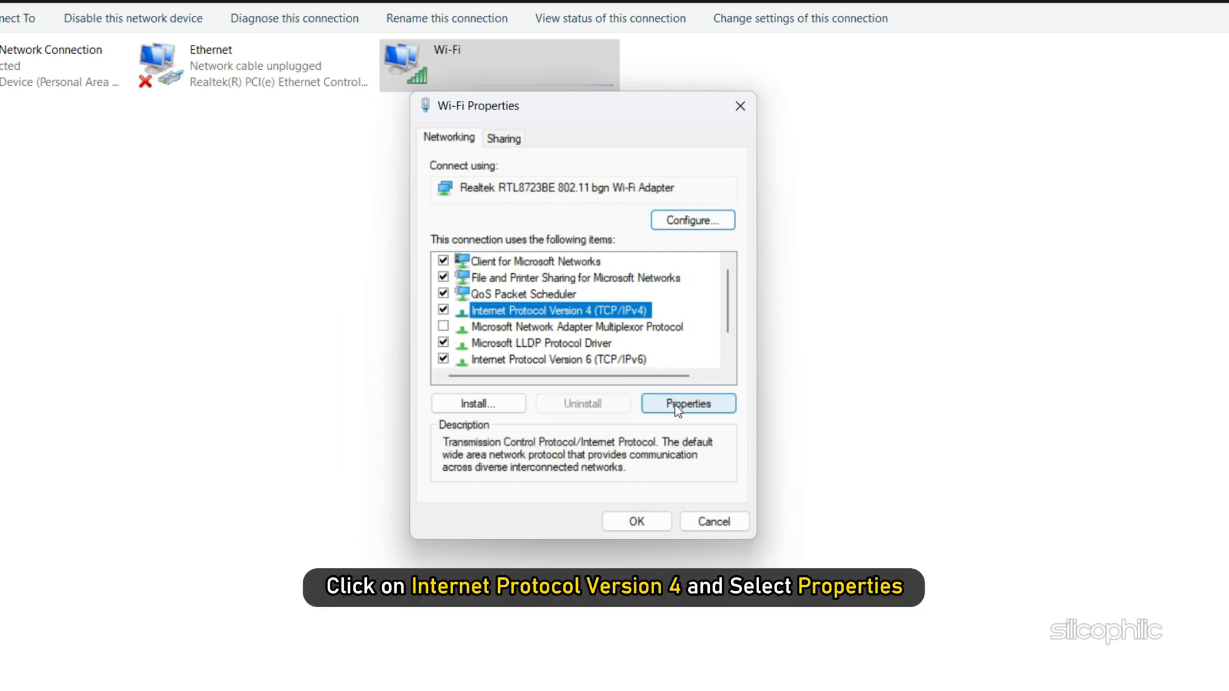
left_click(687, 403)
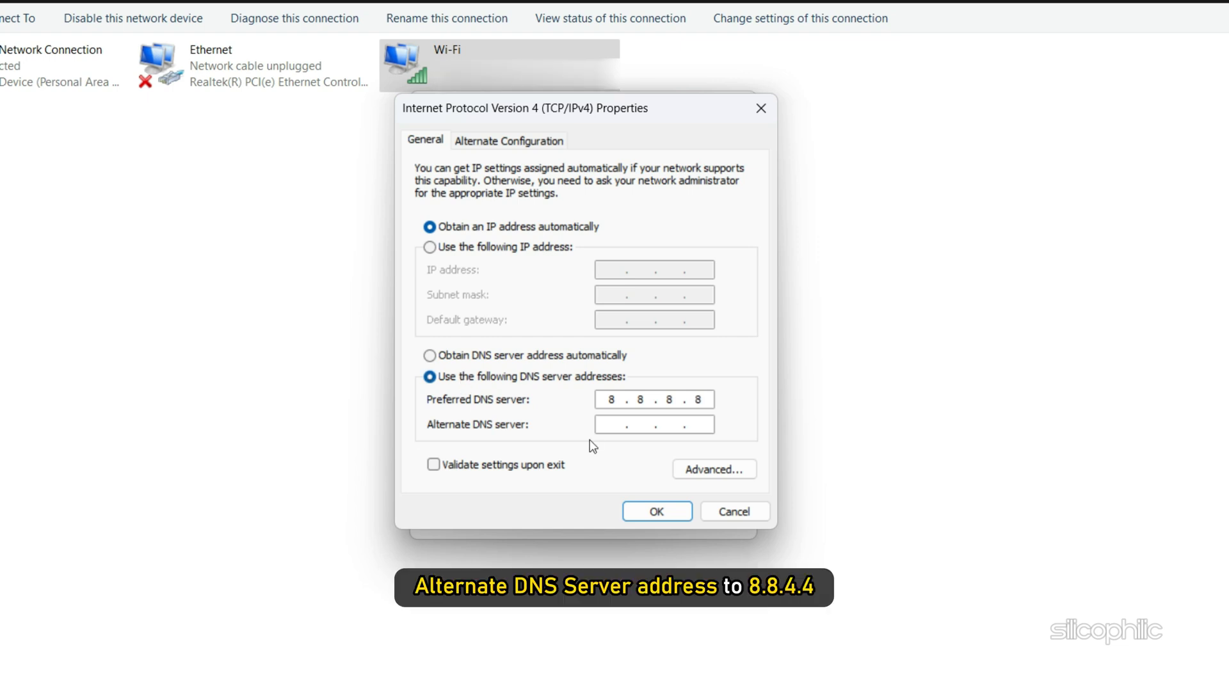
type("8.8.4.4")
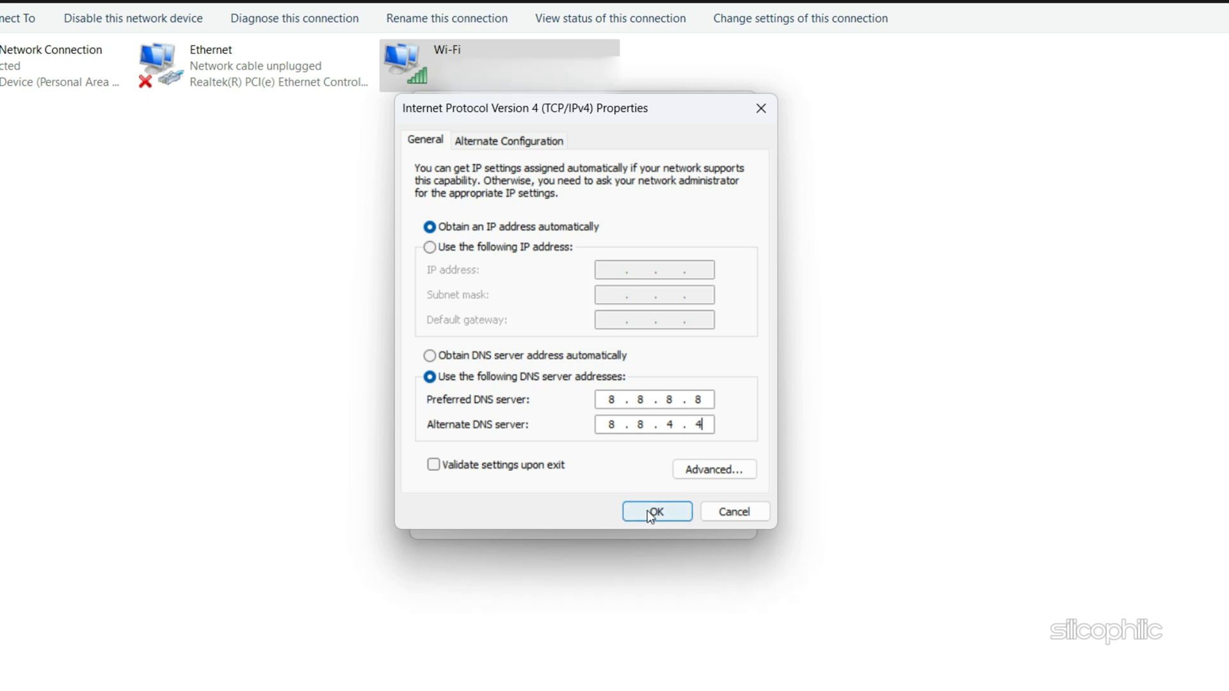
left_click(657, 512)
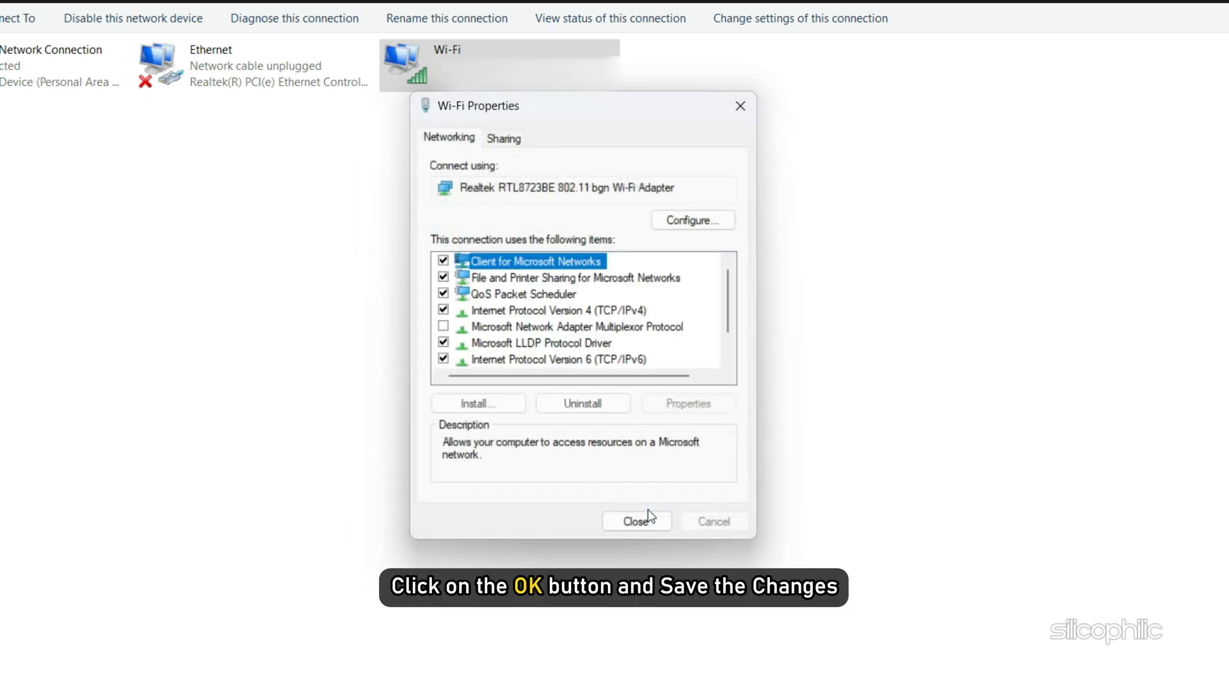
left_click(638, 522)
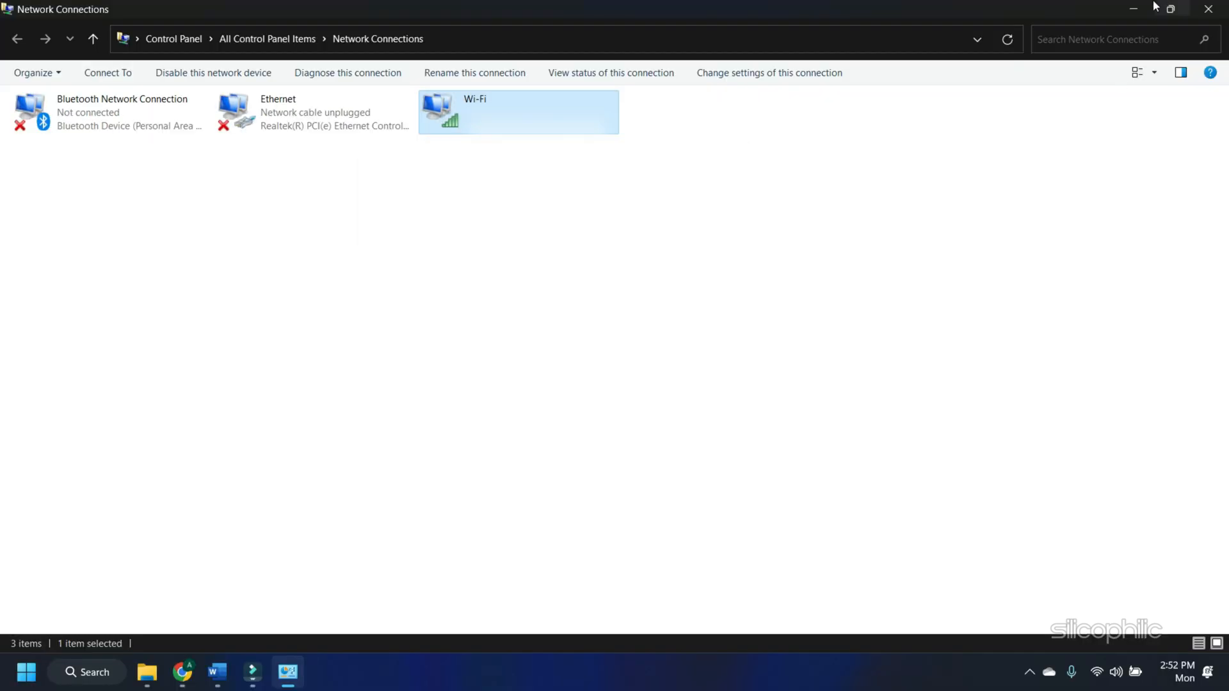
left_click(1206, 7)
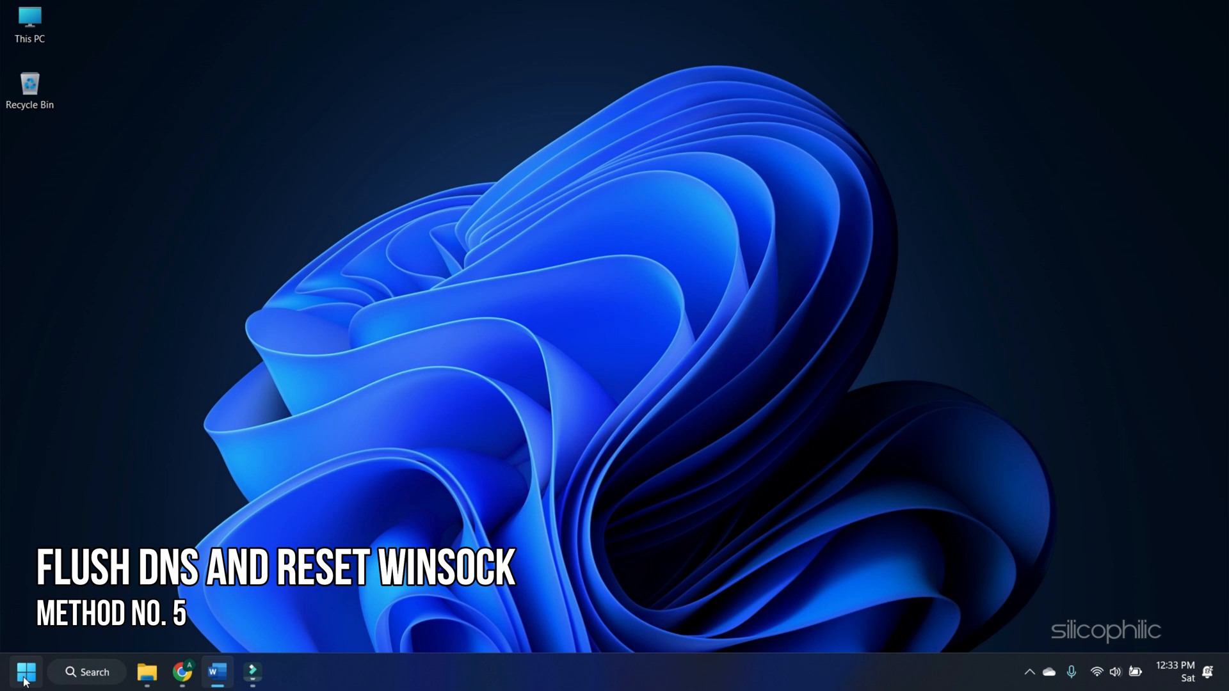
Step: Start cmd as administrator from Start search and approve the UAC prompt
type("cmd")
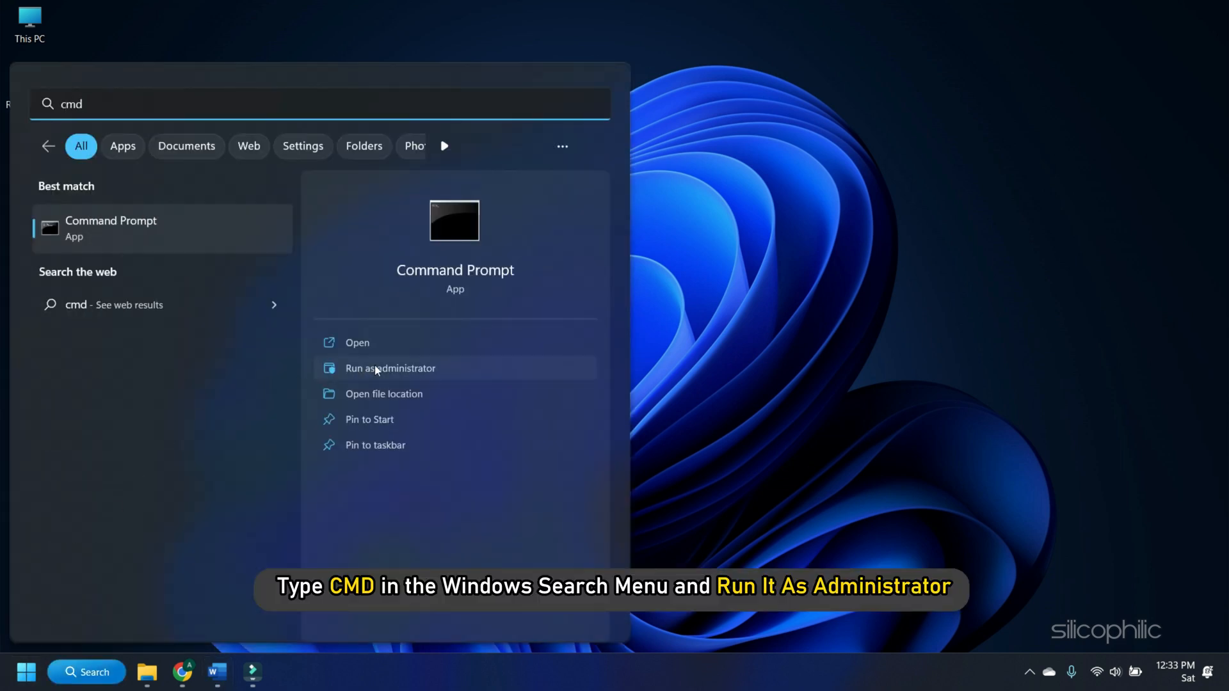
left_click(389, 368)
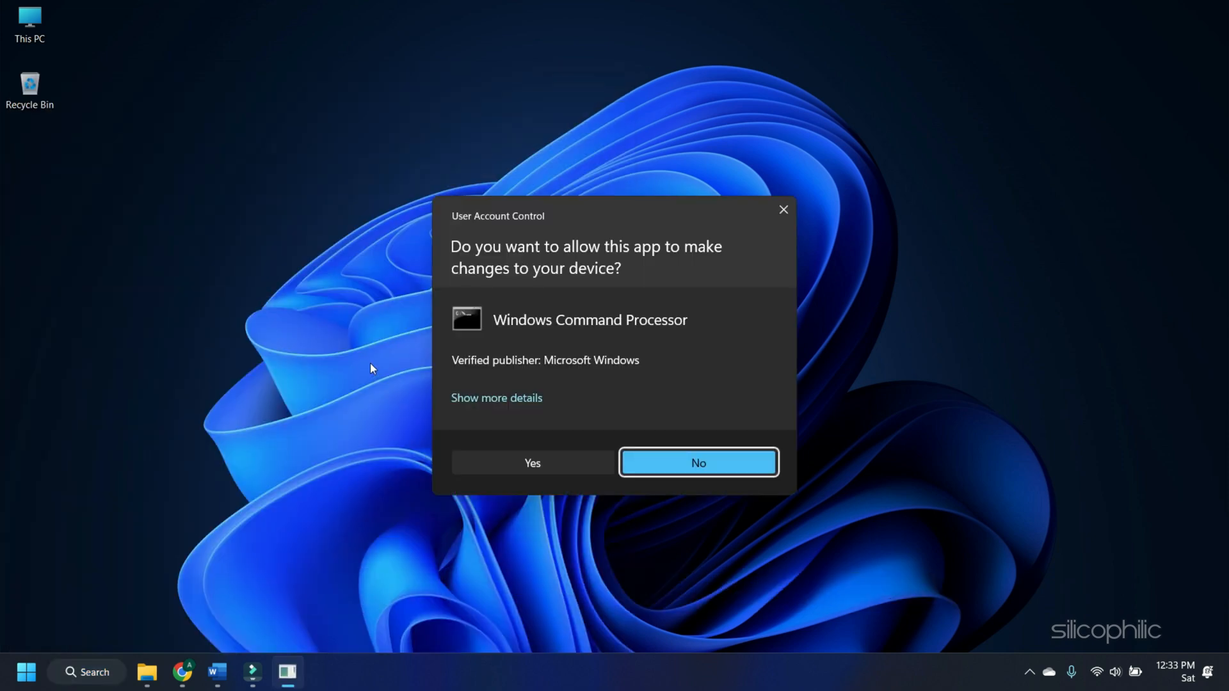
left_click(532, 464)
type("ipconfig /fl")
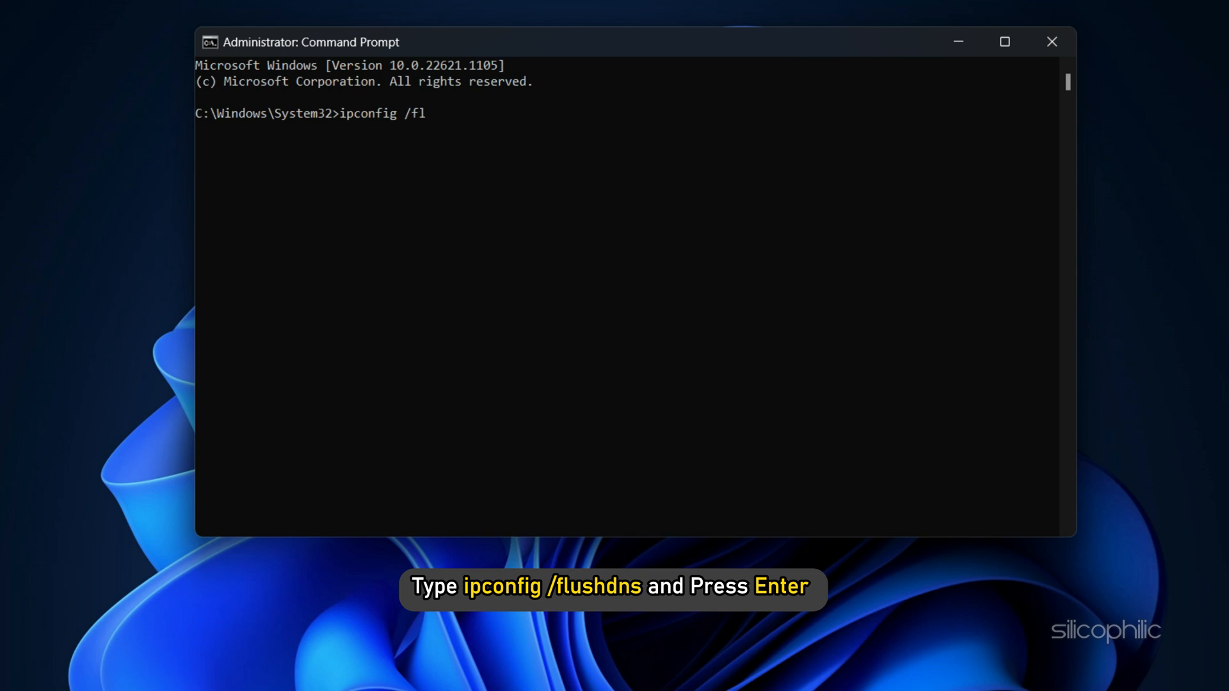
Step: Run ipconfig /flushdns and netsh winsock reset, then close the Command Prompt
key("Enter")
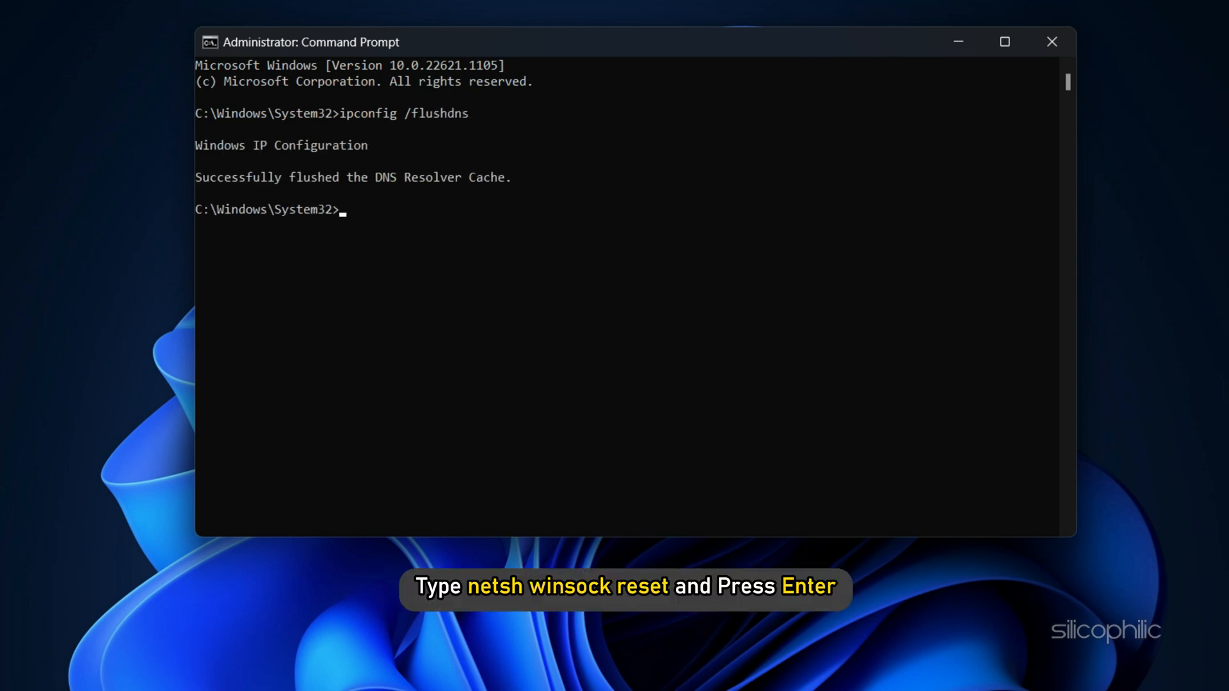
type("netsh winsock")
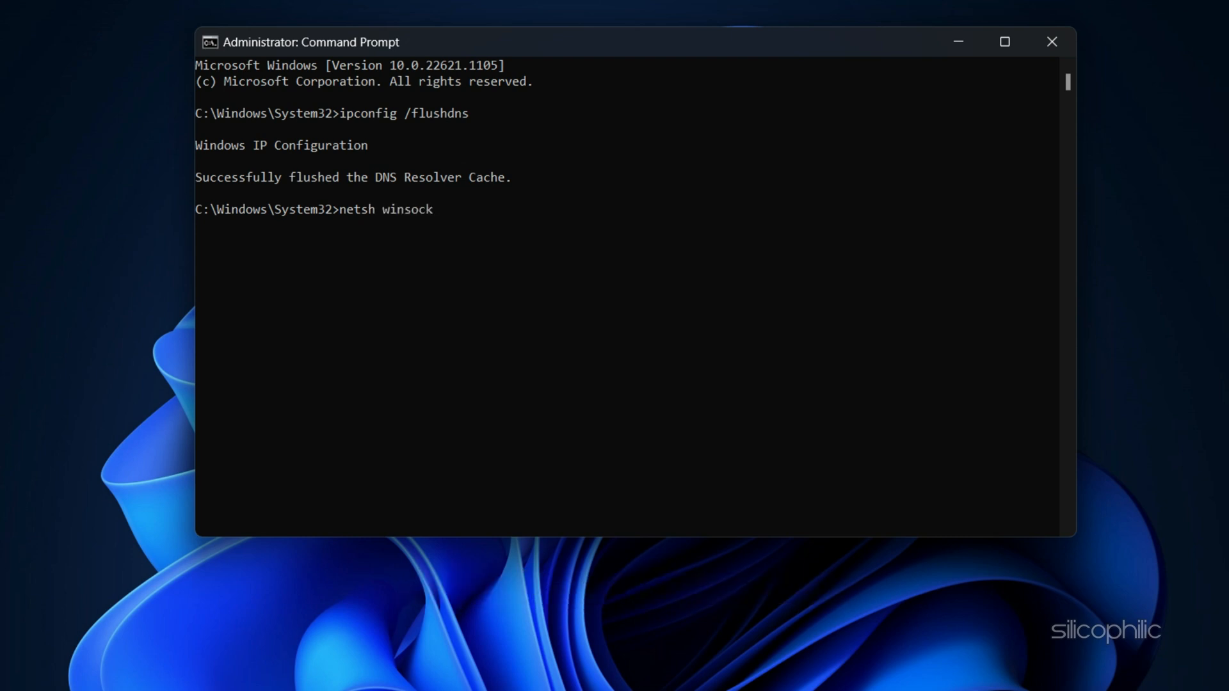
type("reset")
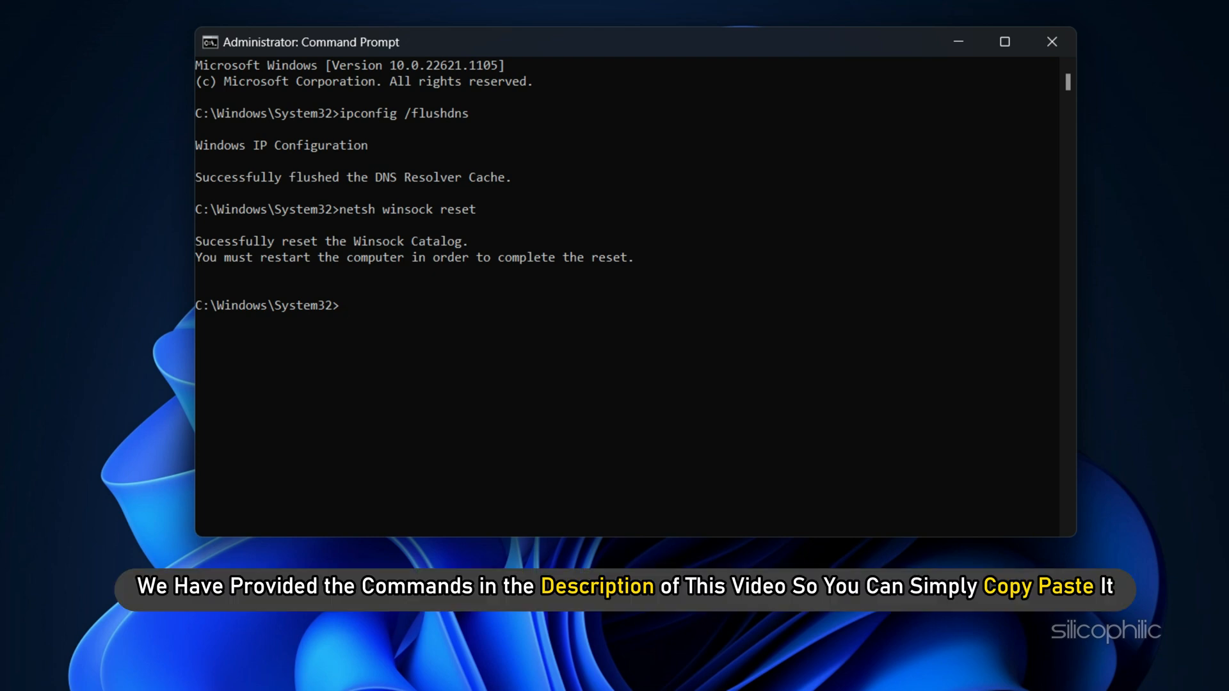
mouse_move(1057, 57)
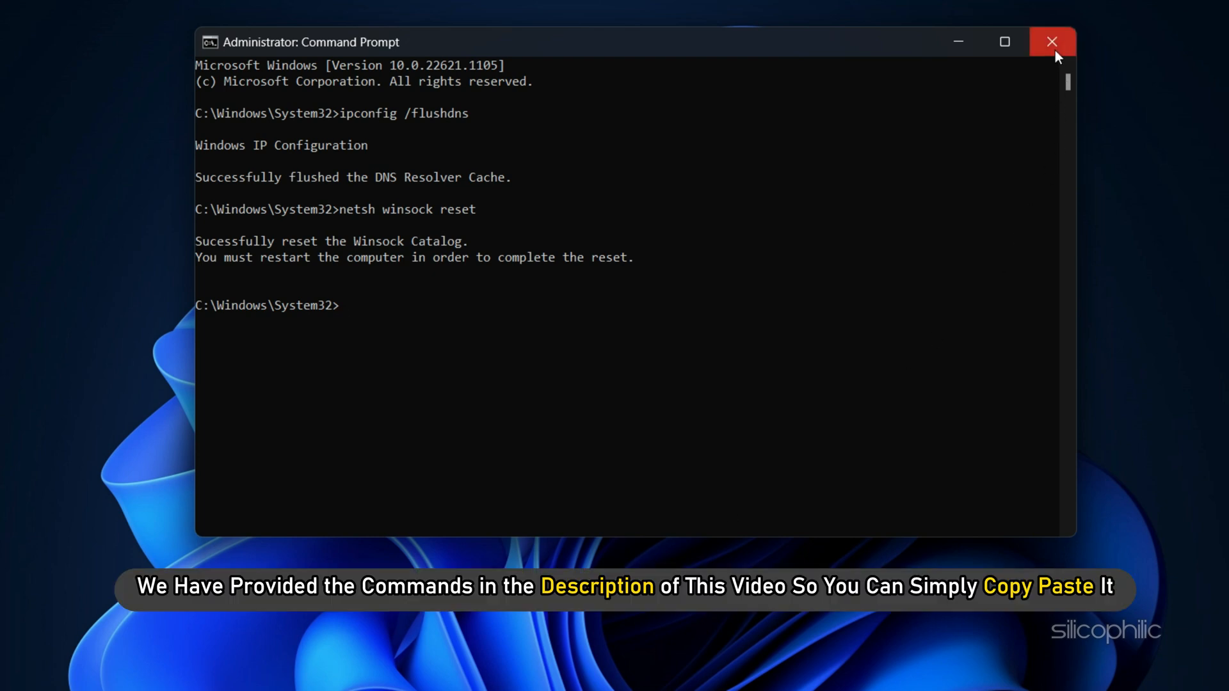
left_click(1047, 40)
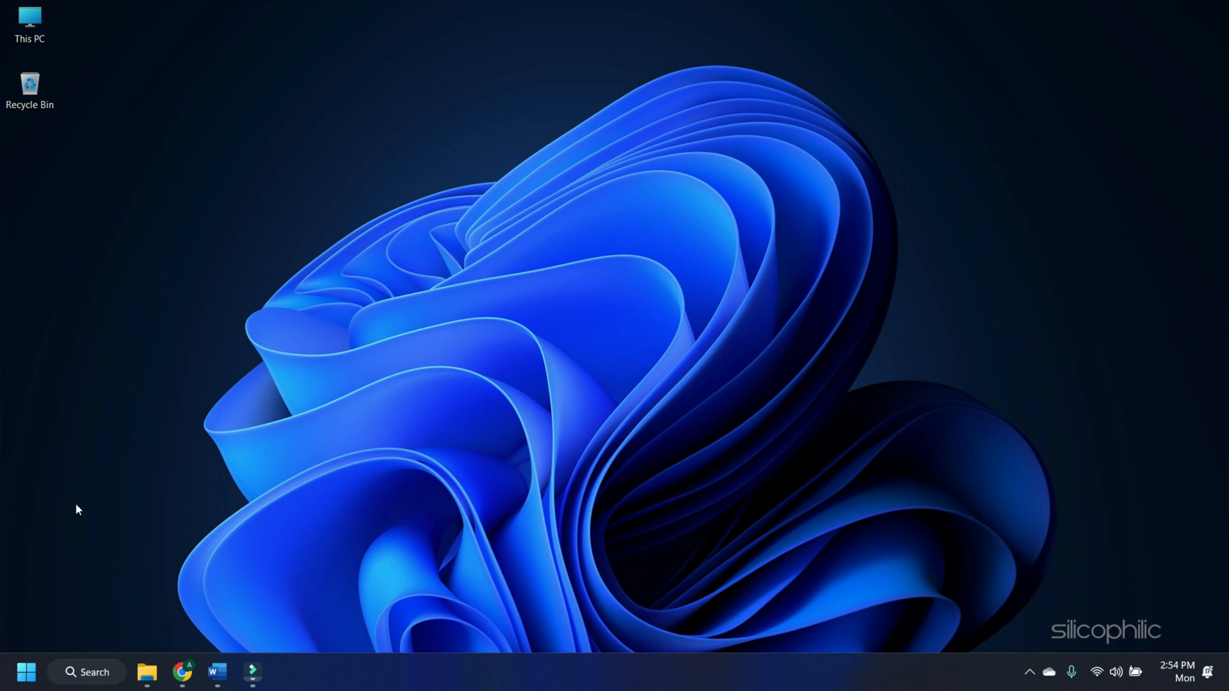
mouse_move(25, 671)
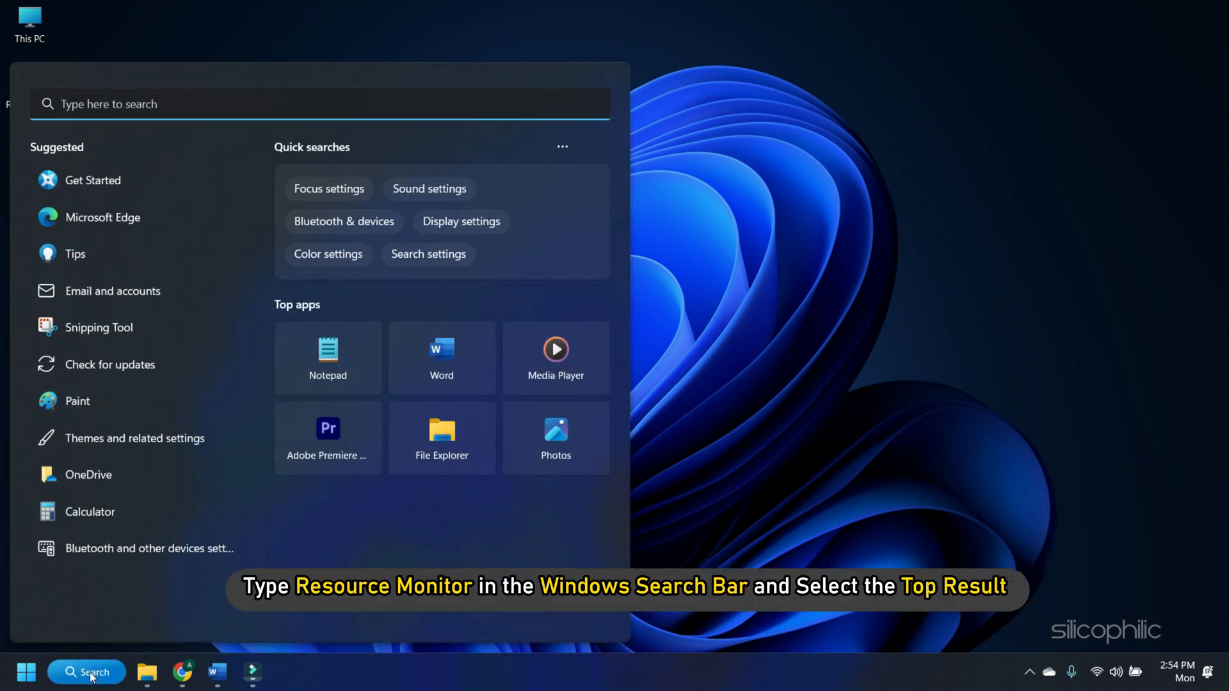
Step: Search for 'resource monitor' from the taskbar and launch it
type("resource Monitor")
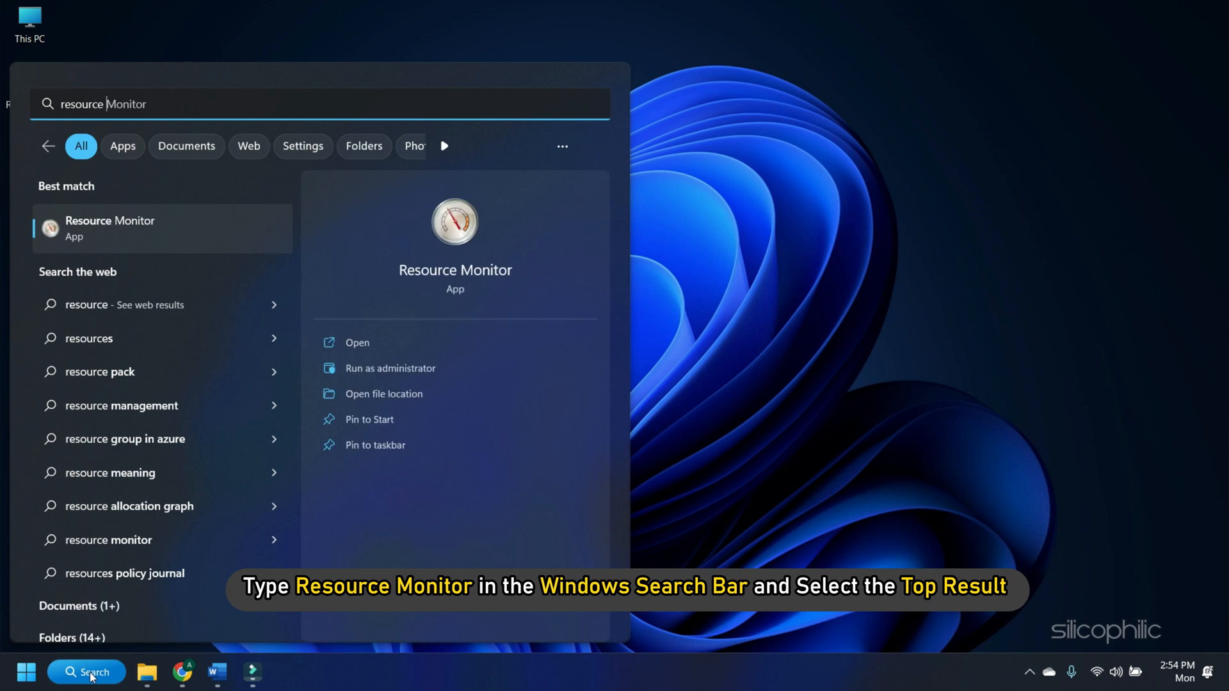
type("resource monitor")
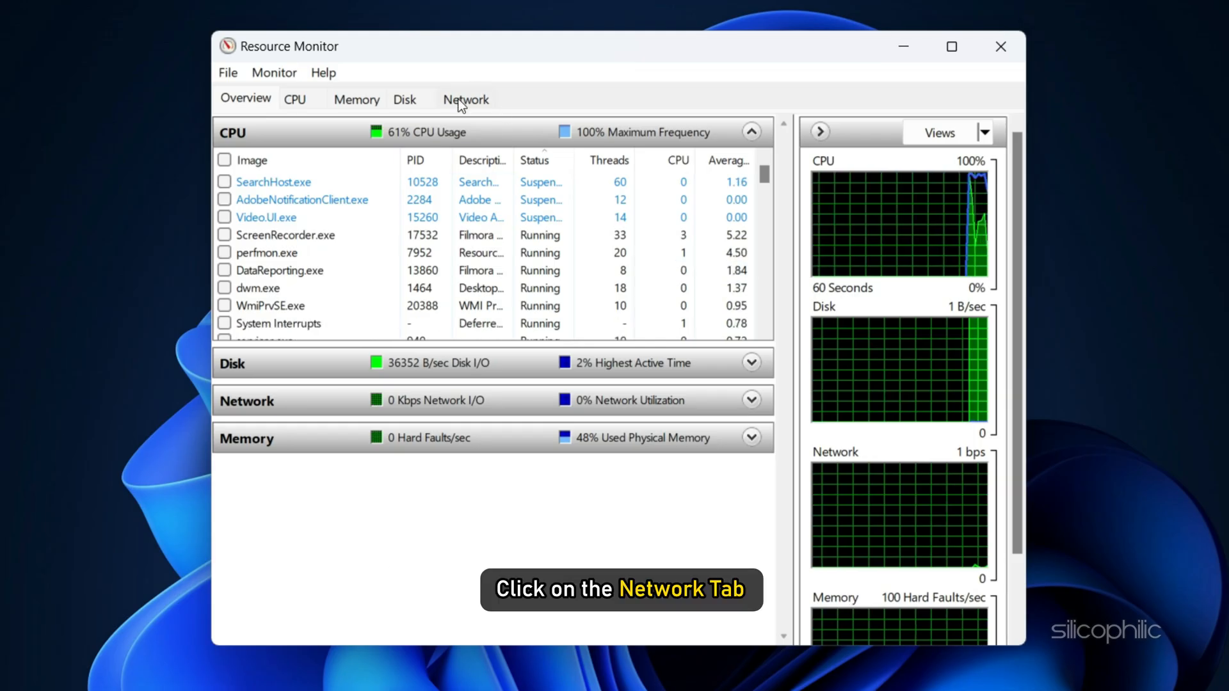
Step: List processes with network activity and bring up actions for the top one, chrome.exe
left_click(464, 98)
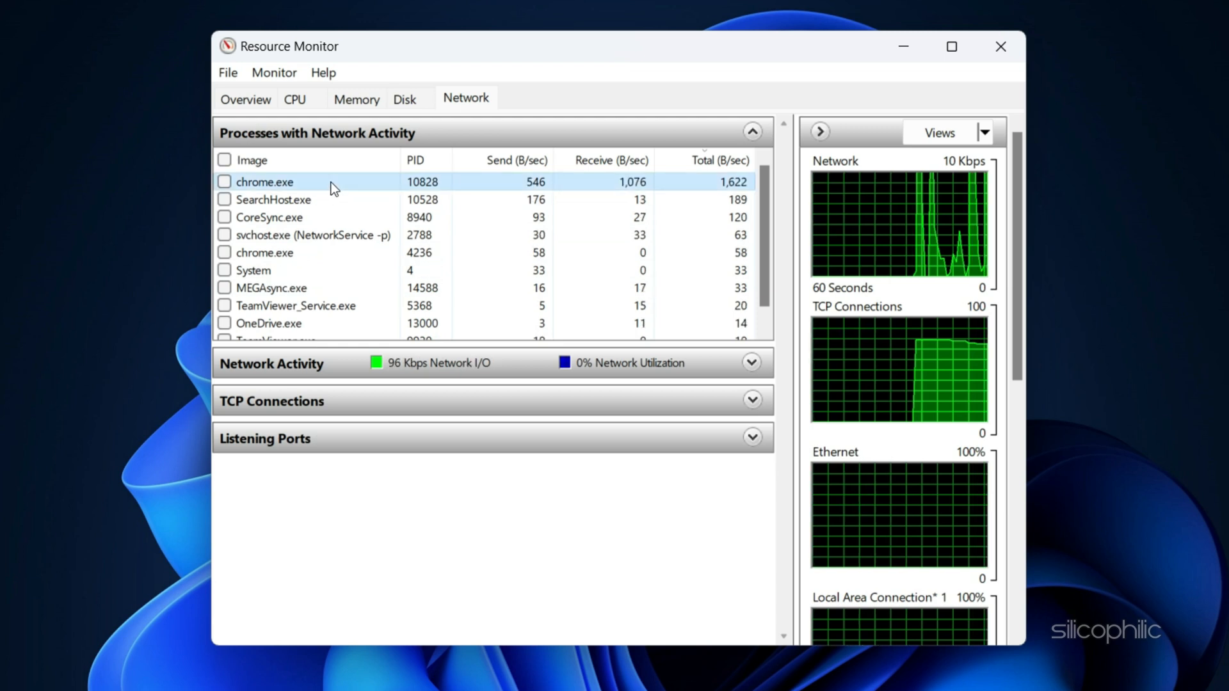
right_click(265, 182)
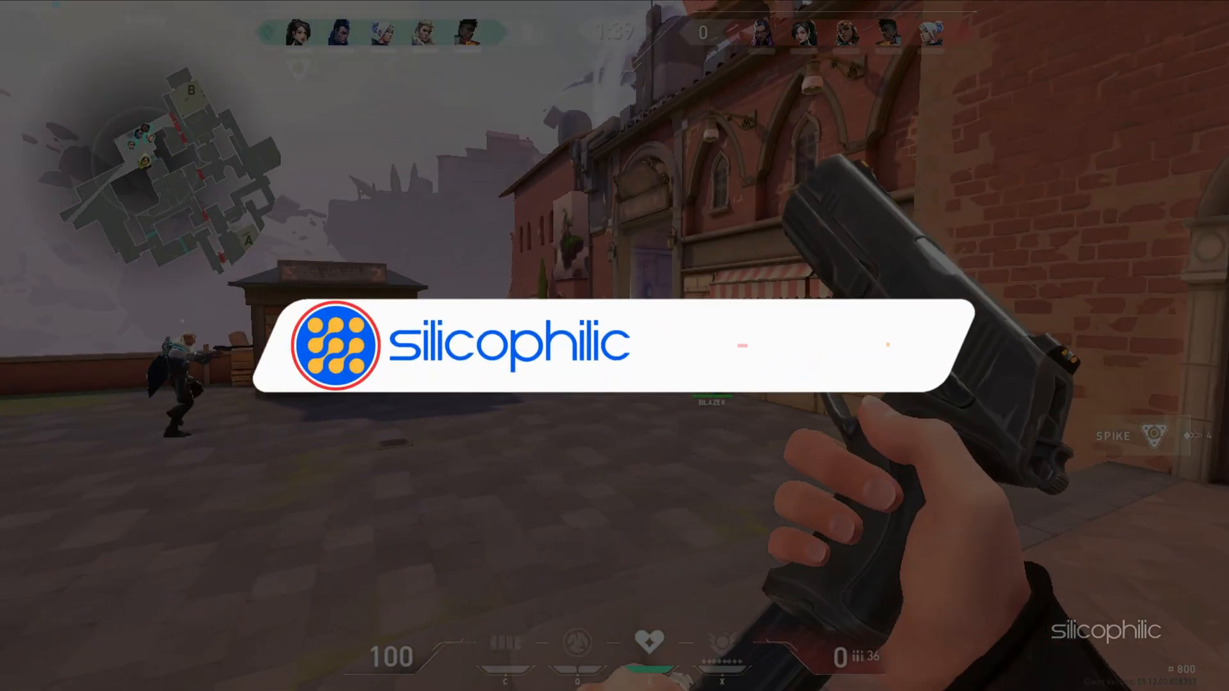
left_click(748, 343)
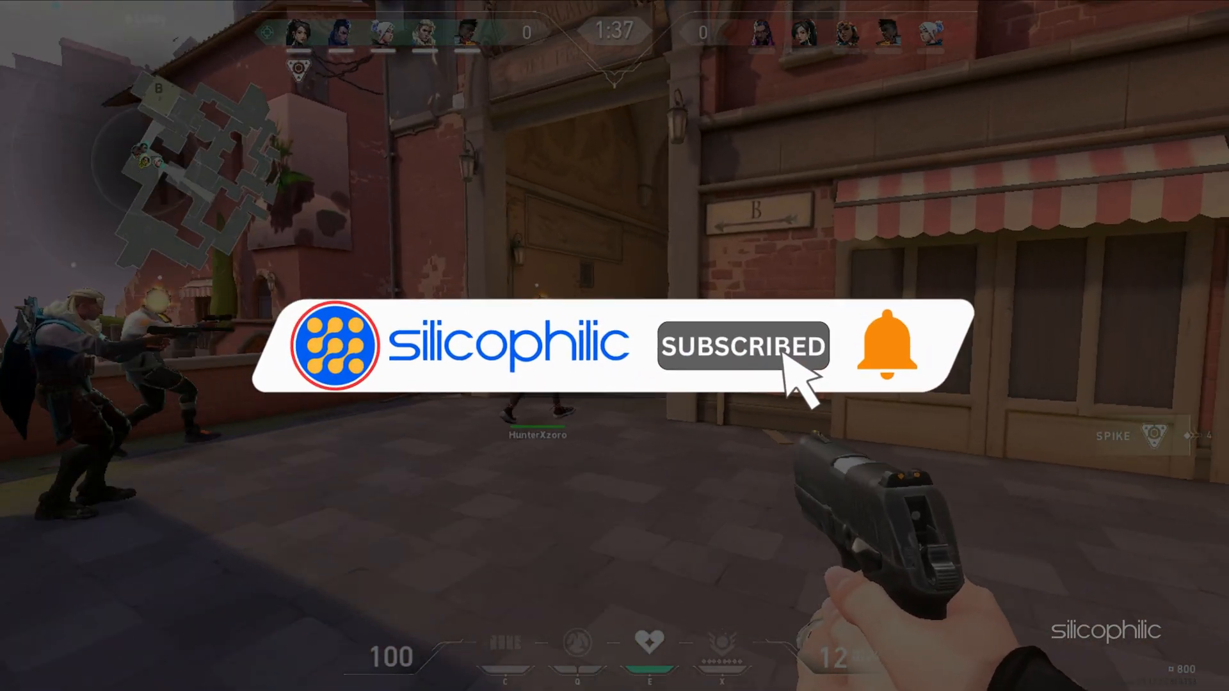